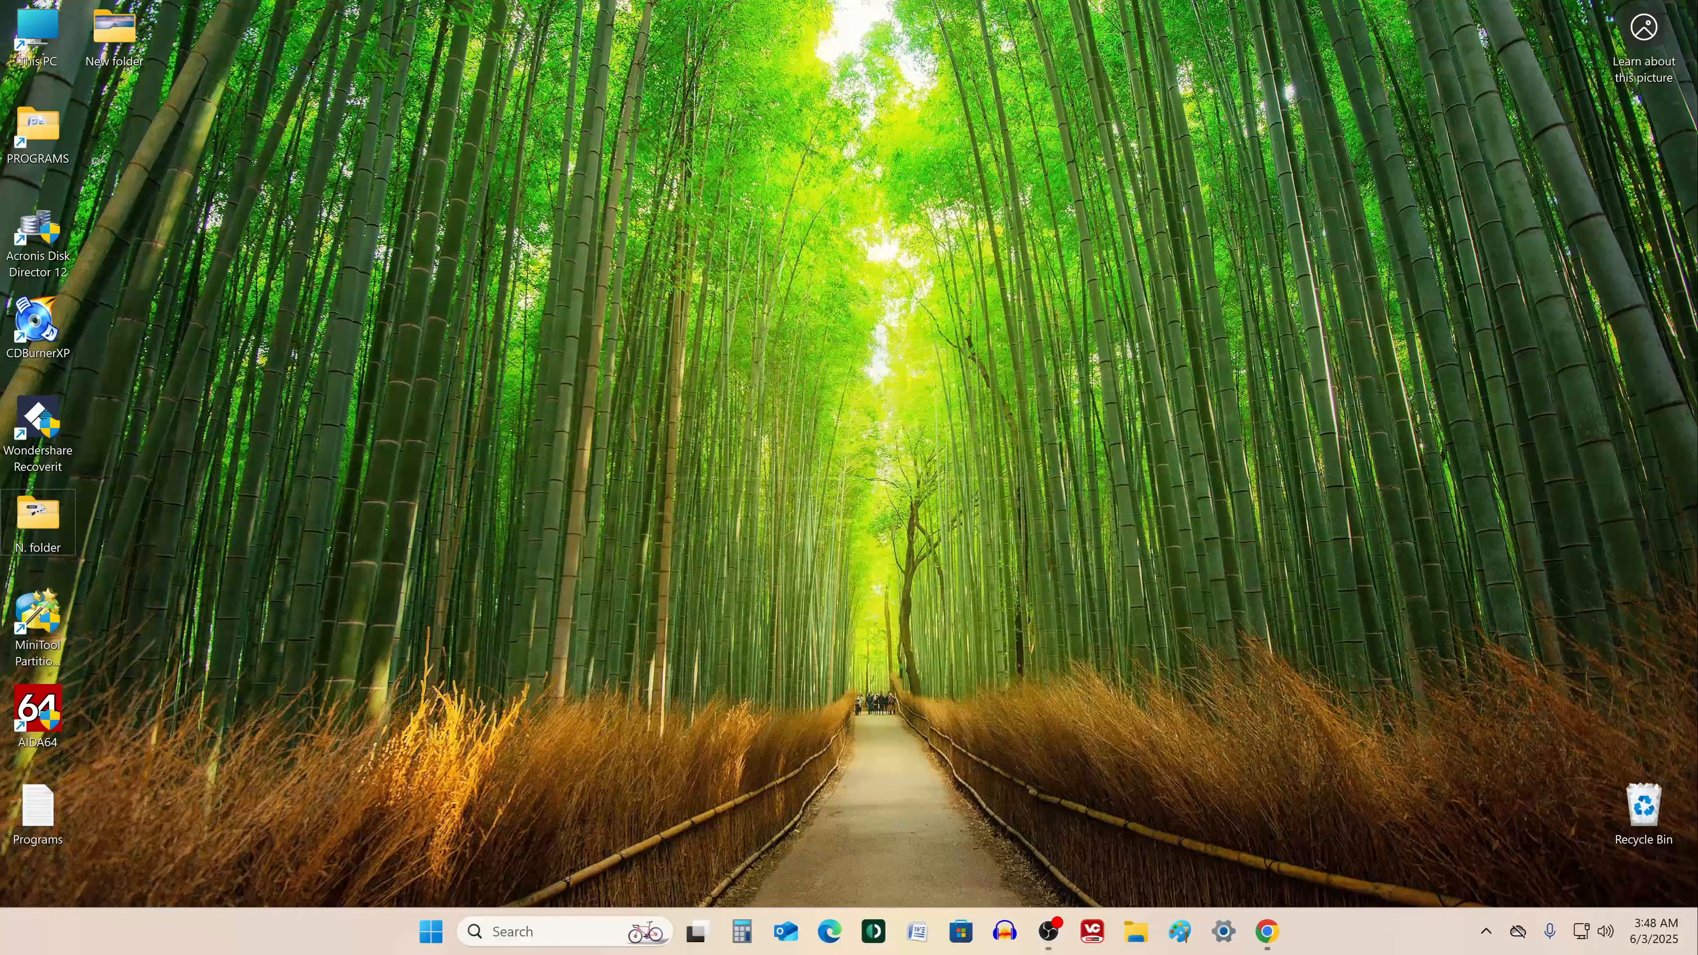
# Expand the YouTube video description to reveal the ShowKeyPlus Microsoft Store link.
pyautogui.click(1266, 932)
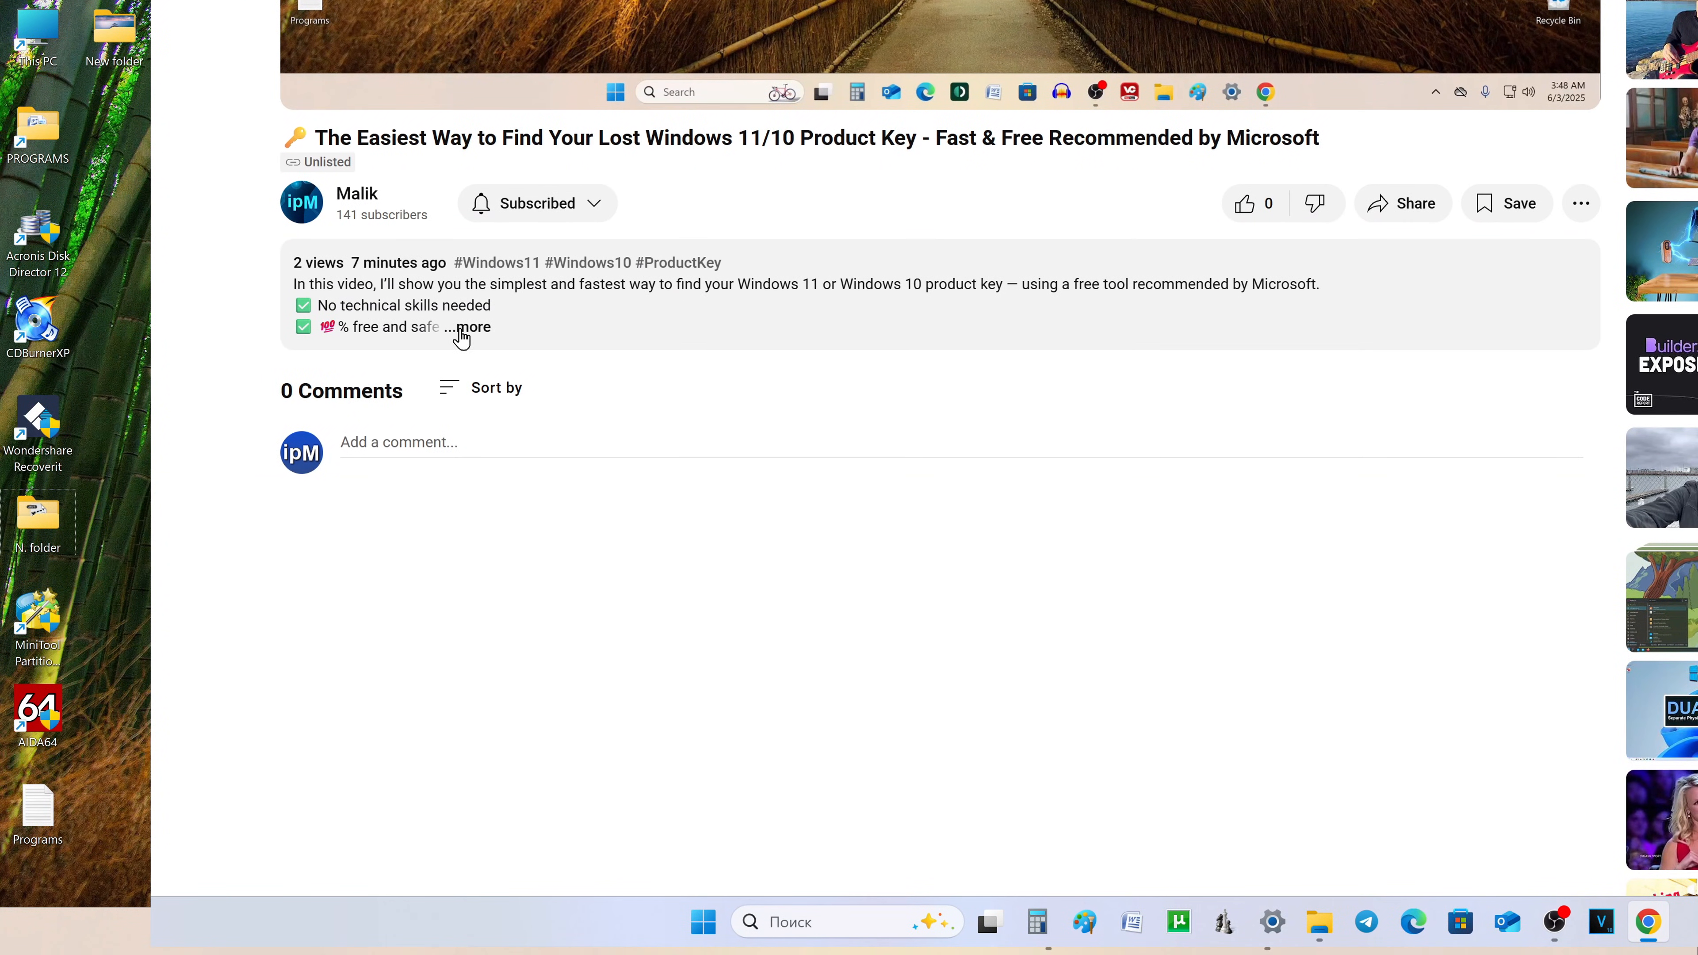
pyautogui.click(464, 326)
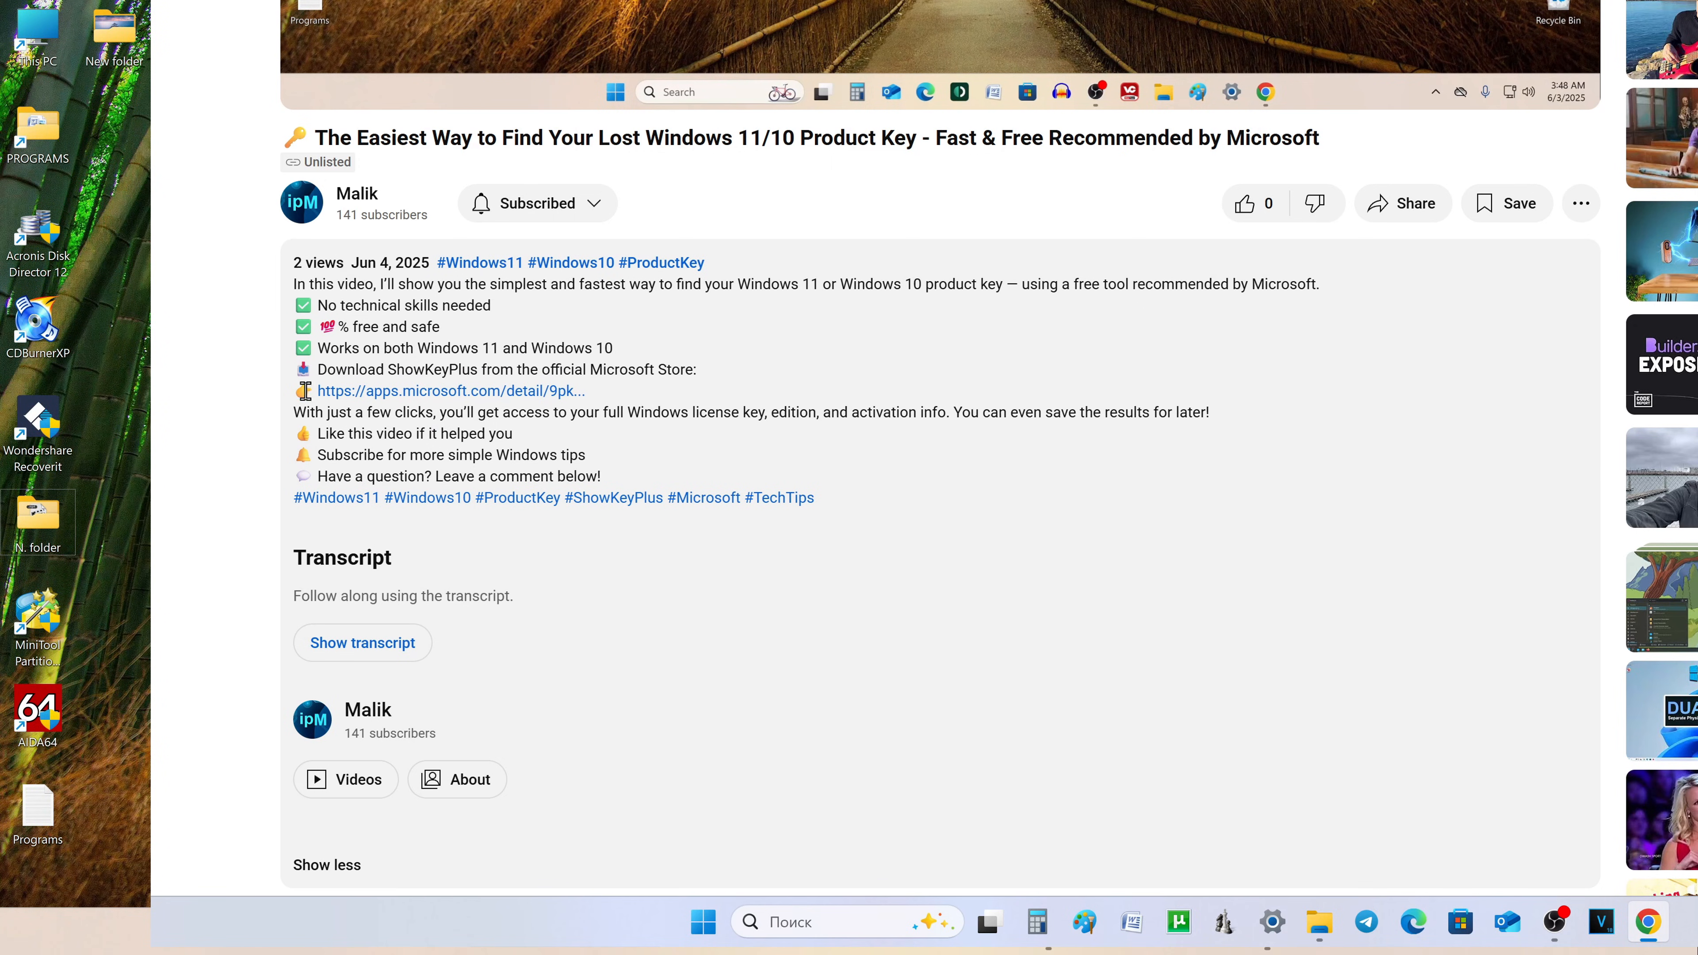
# View the ShowKeyPlus store page with its full description expanded, then minimize the browser to the desktop.
pyautogui.click(451, 391)
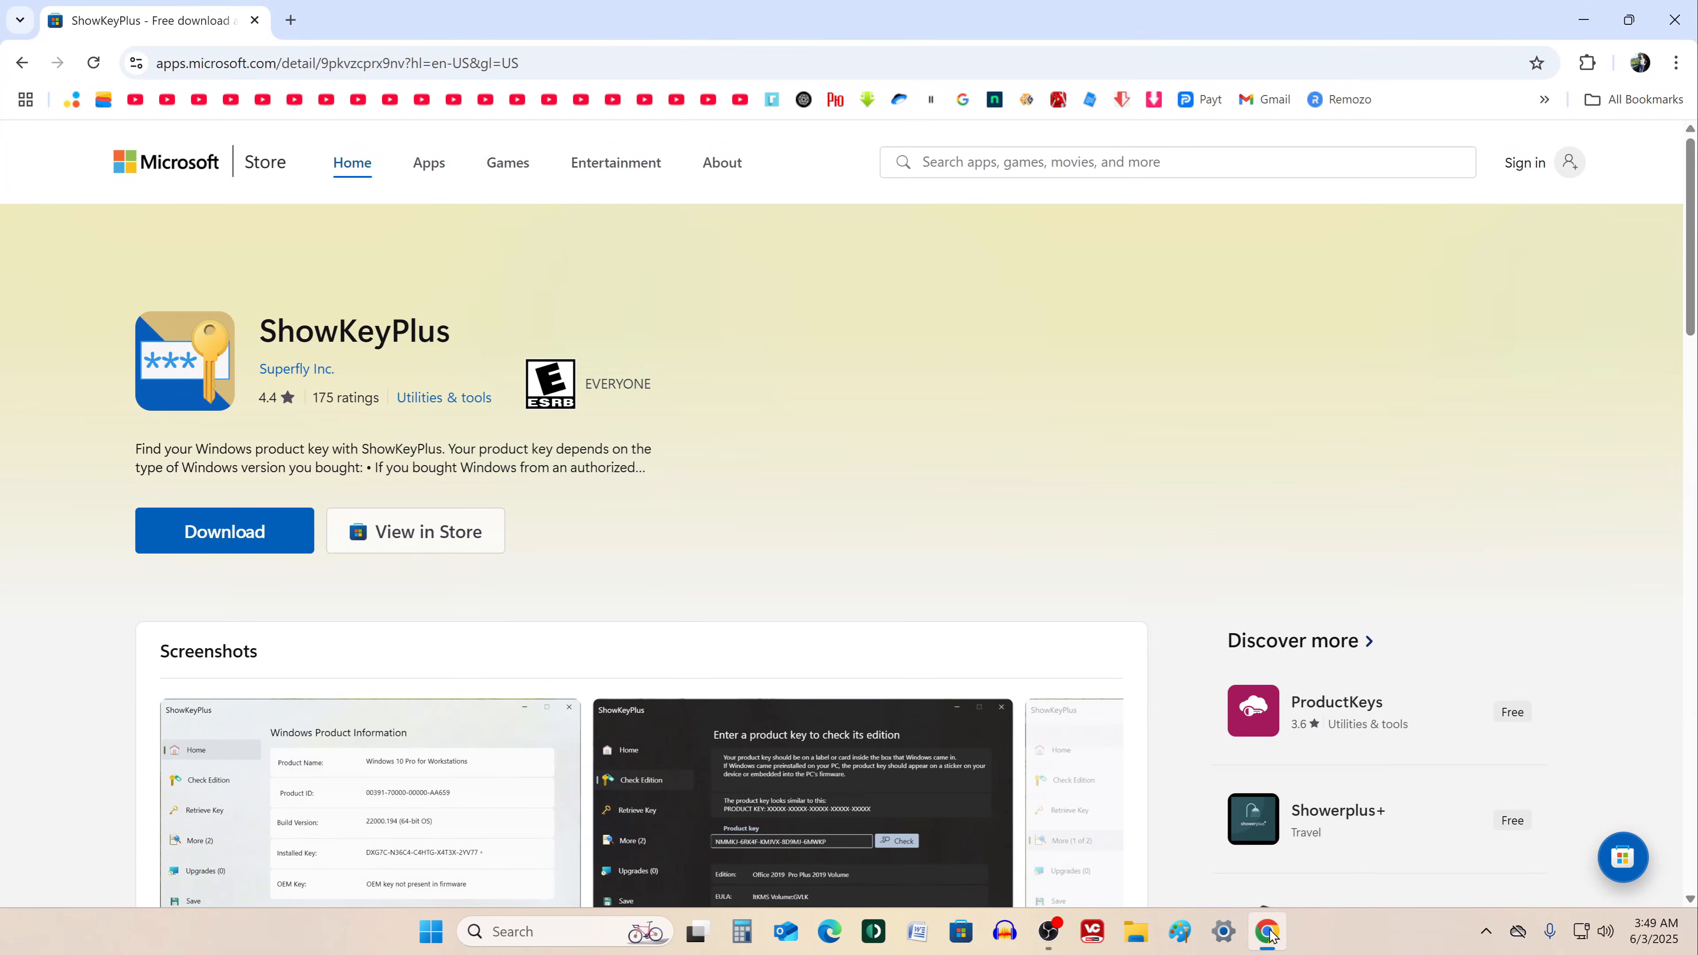
pyautogui.moveTo(199, 234)
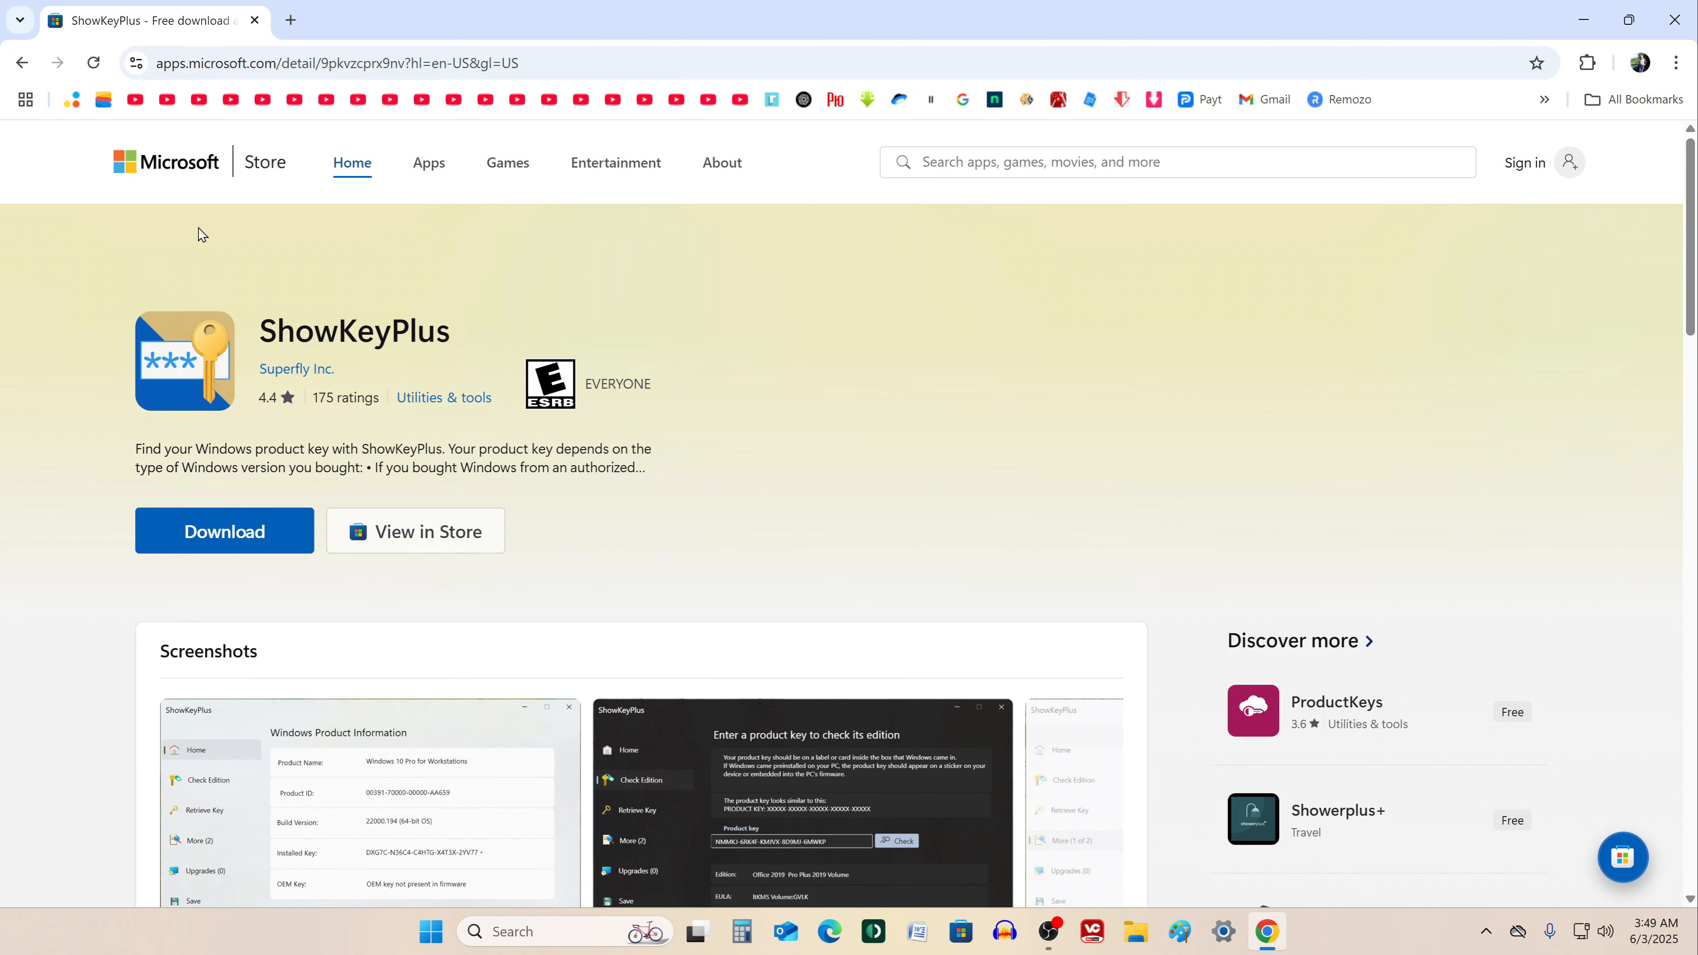
pyautogui.moveTo(187, 593)
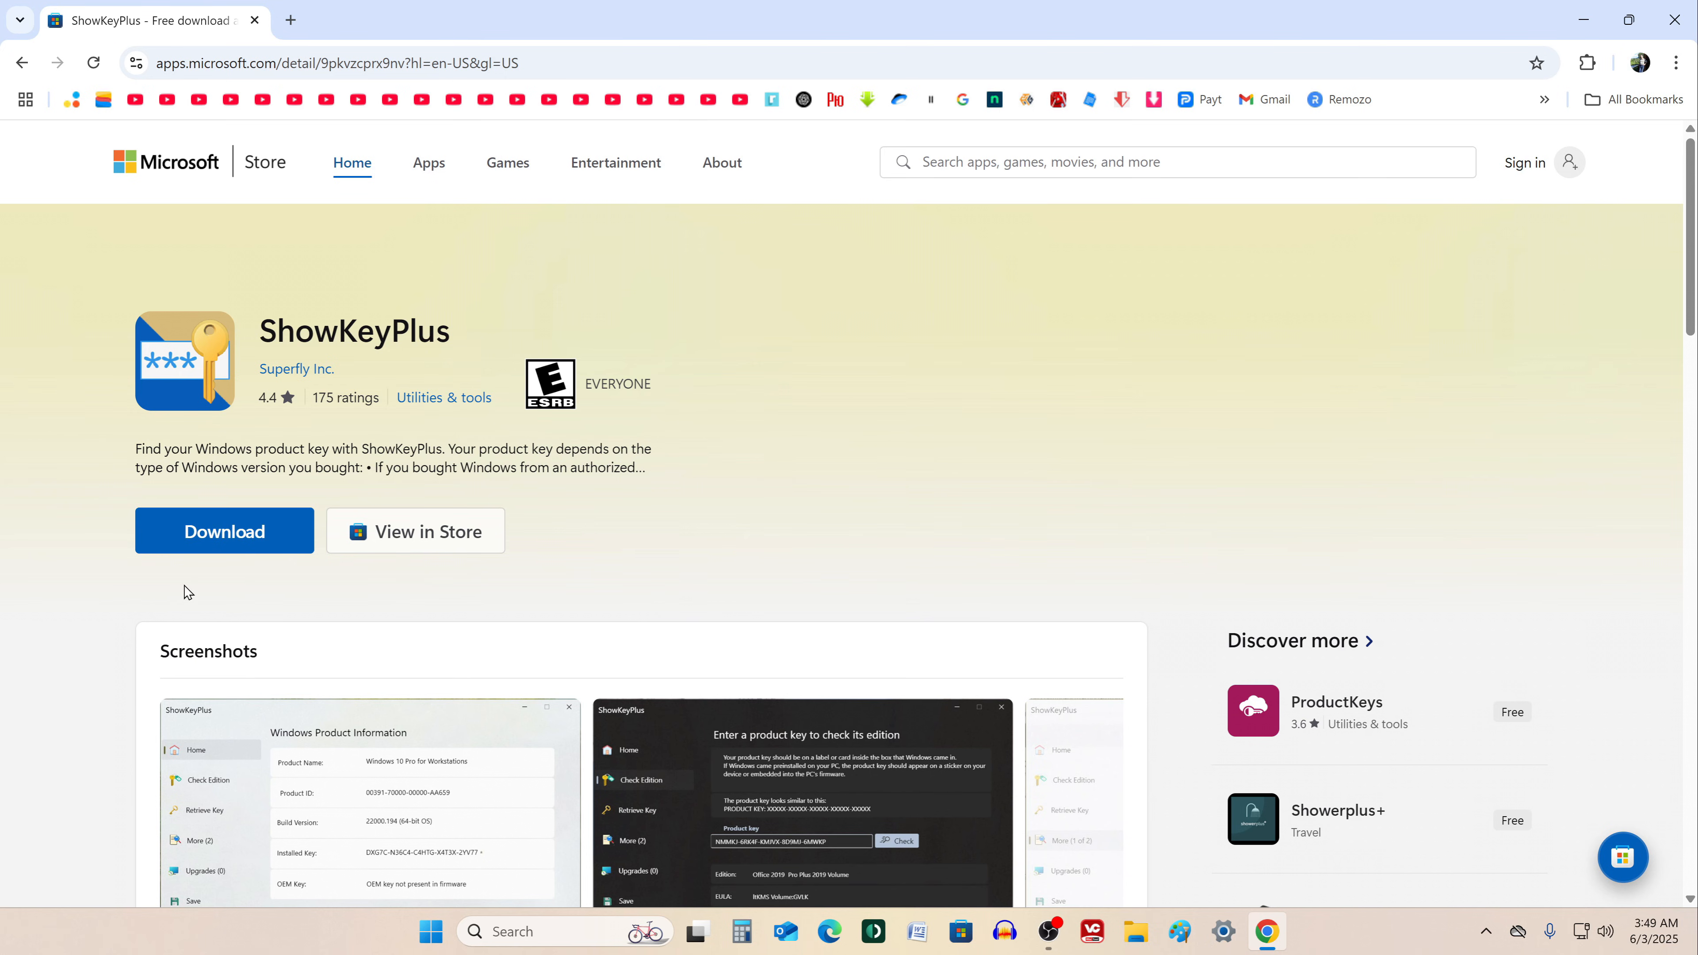
pyautogui.scroll(-3)
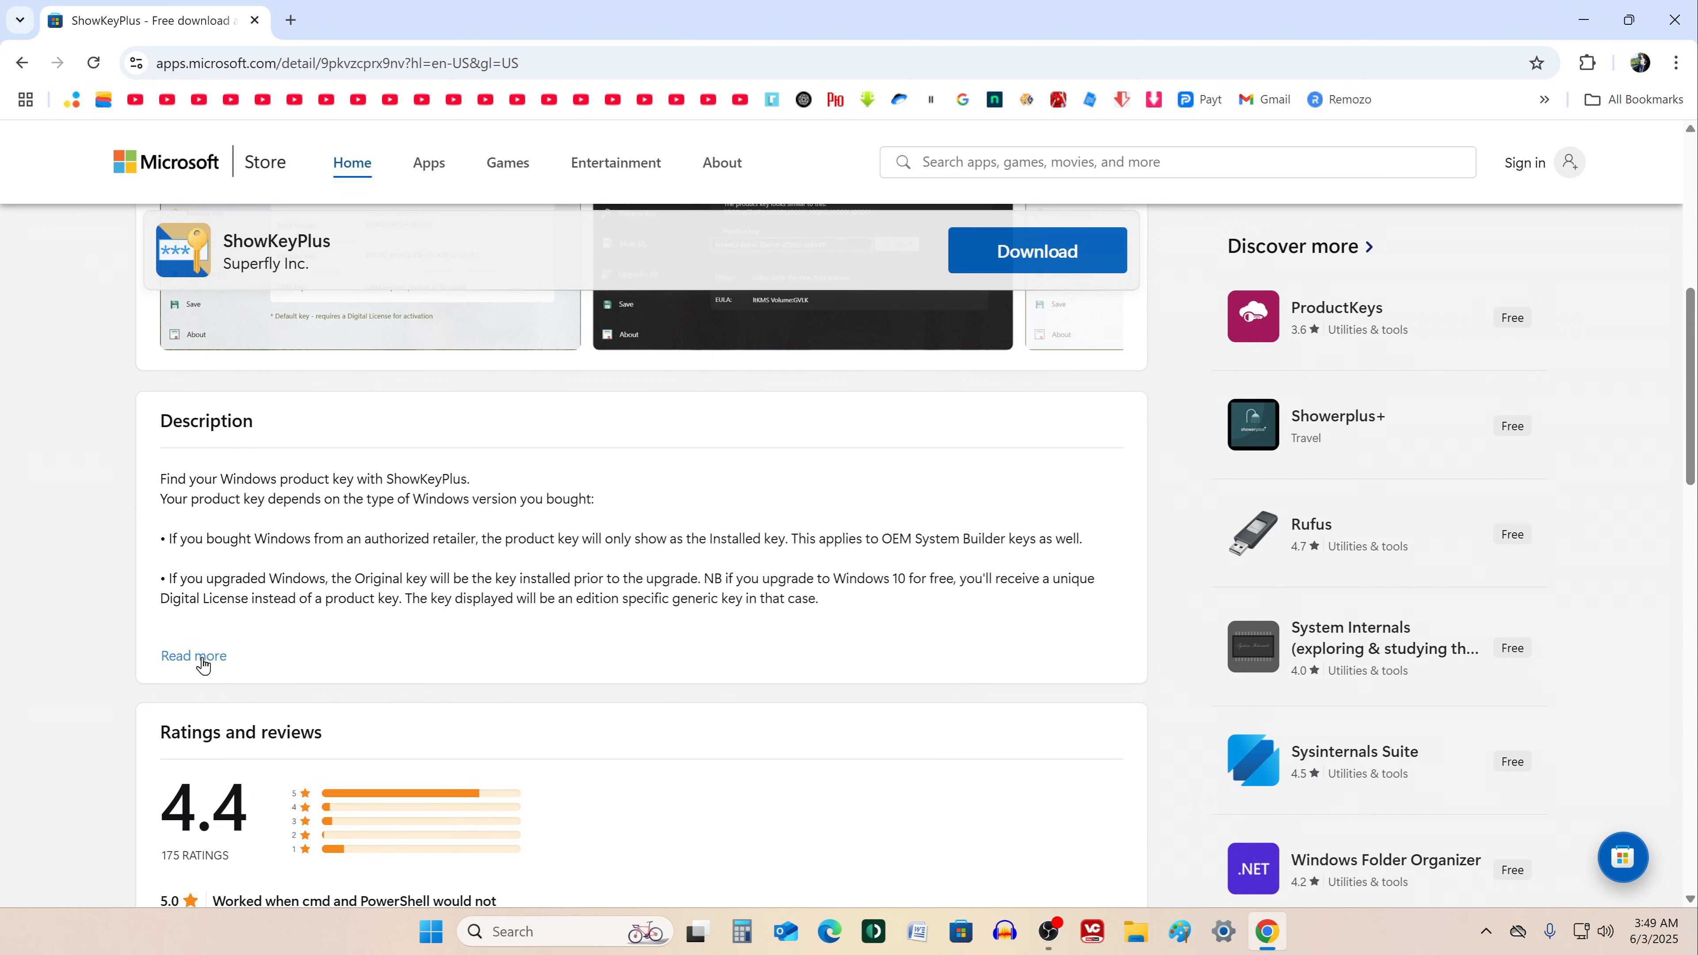
pyautogui.click(194, 658)
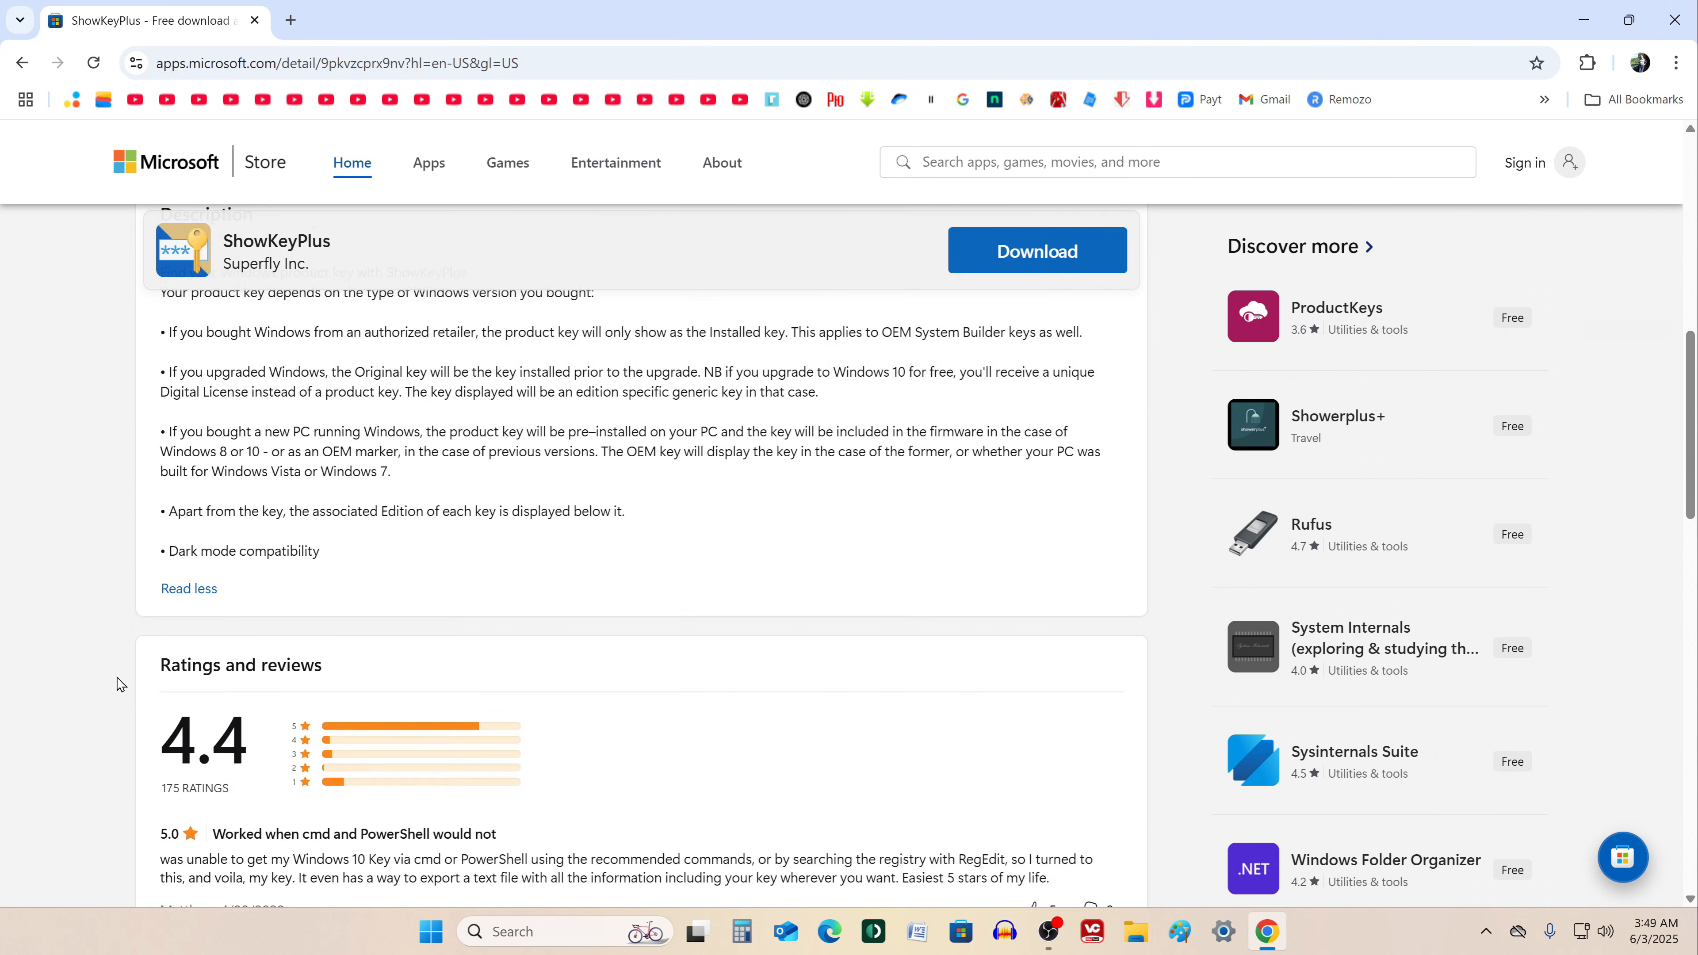
pyautogui.scroll(-3)
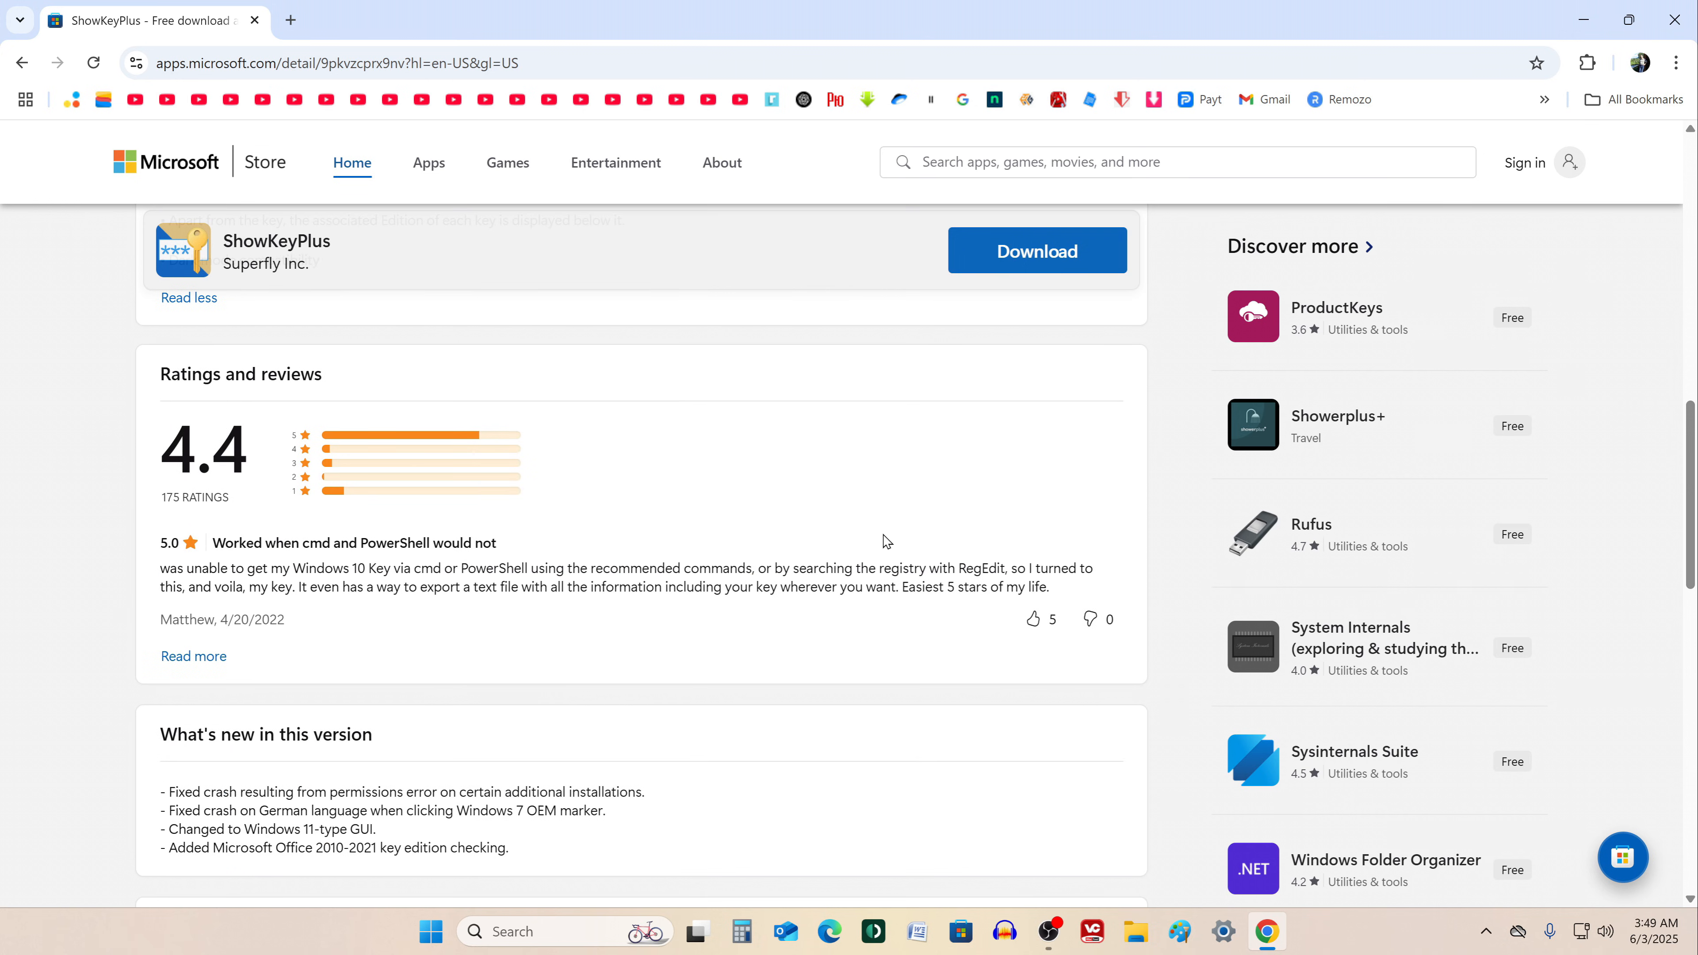
pyautogui.moveTo(103, 629)
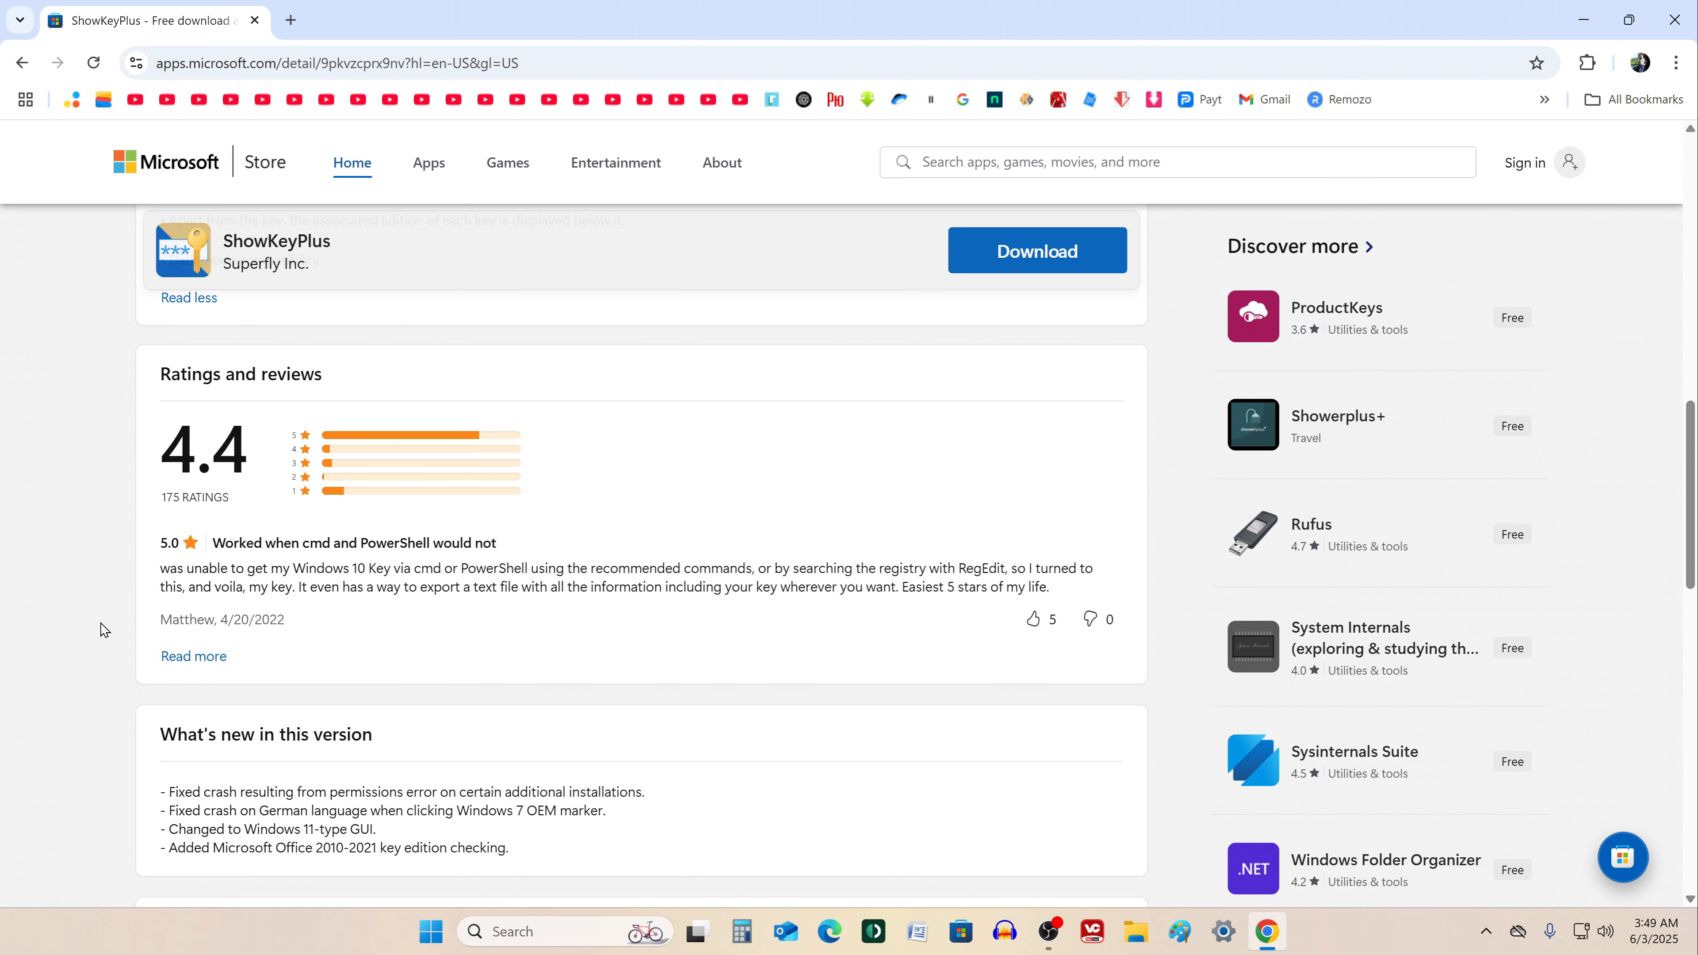
pyautogui.scroll(3)
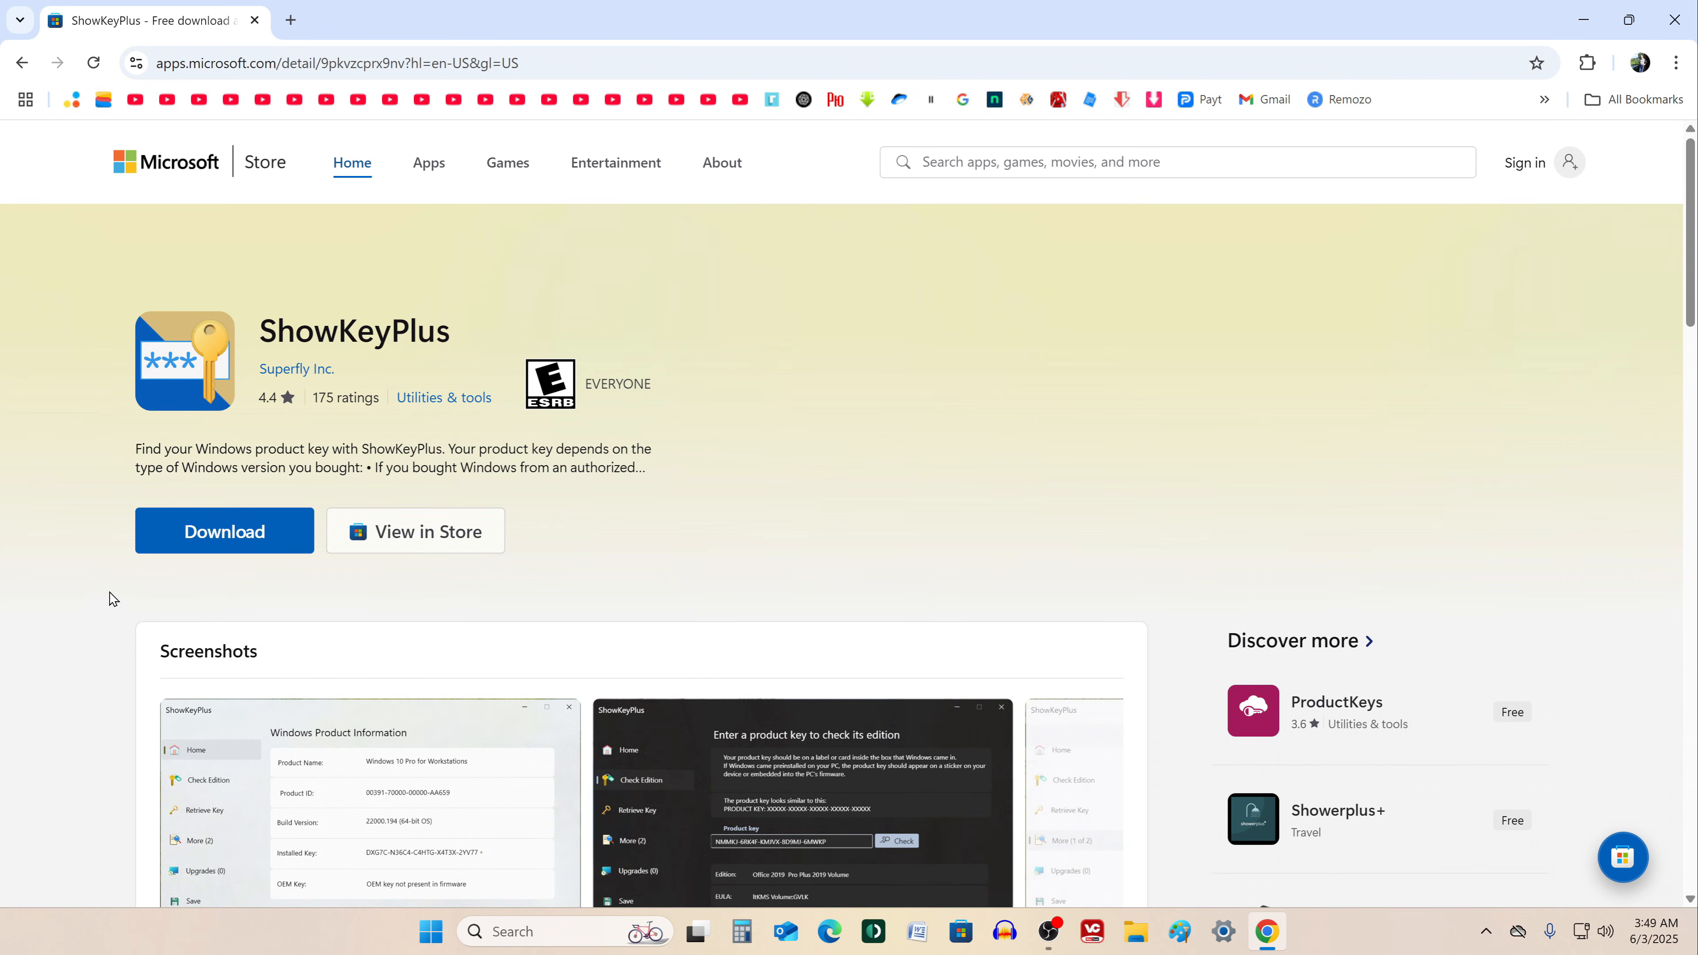
pyautogui.click(224, 530)
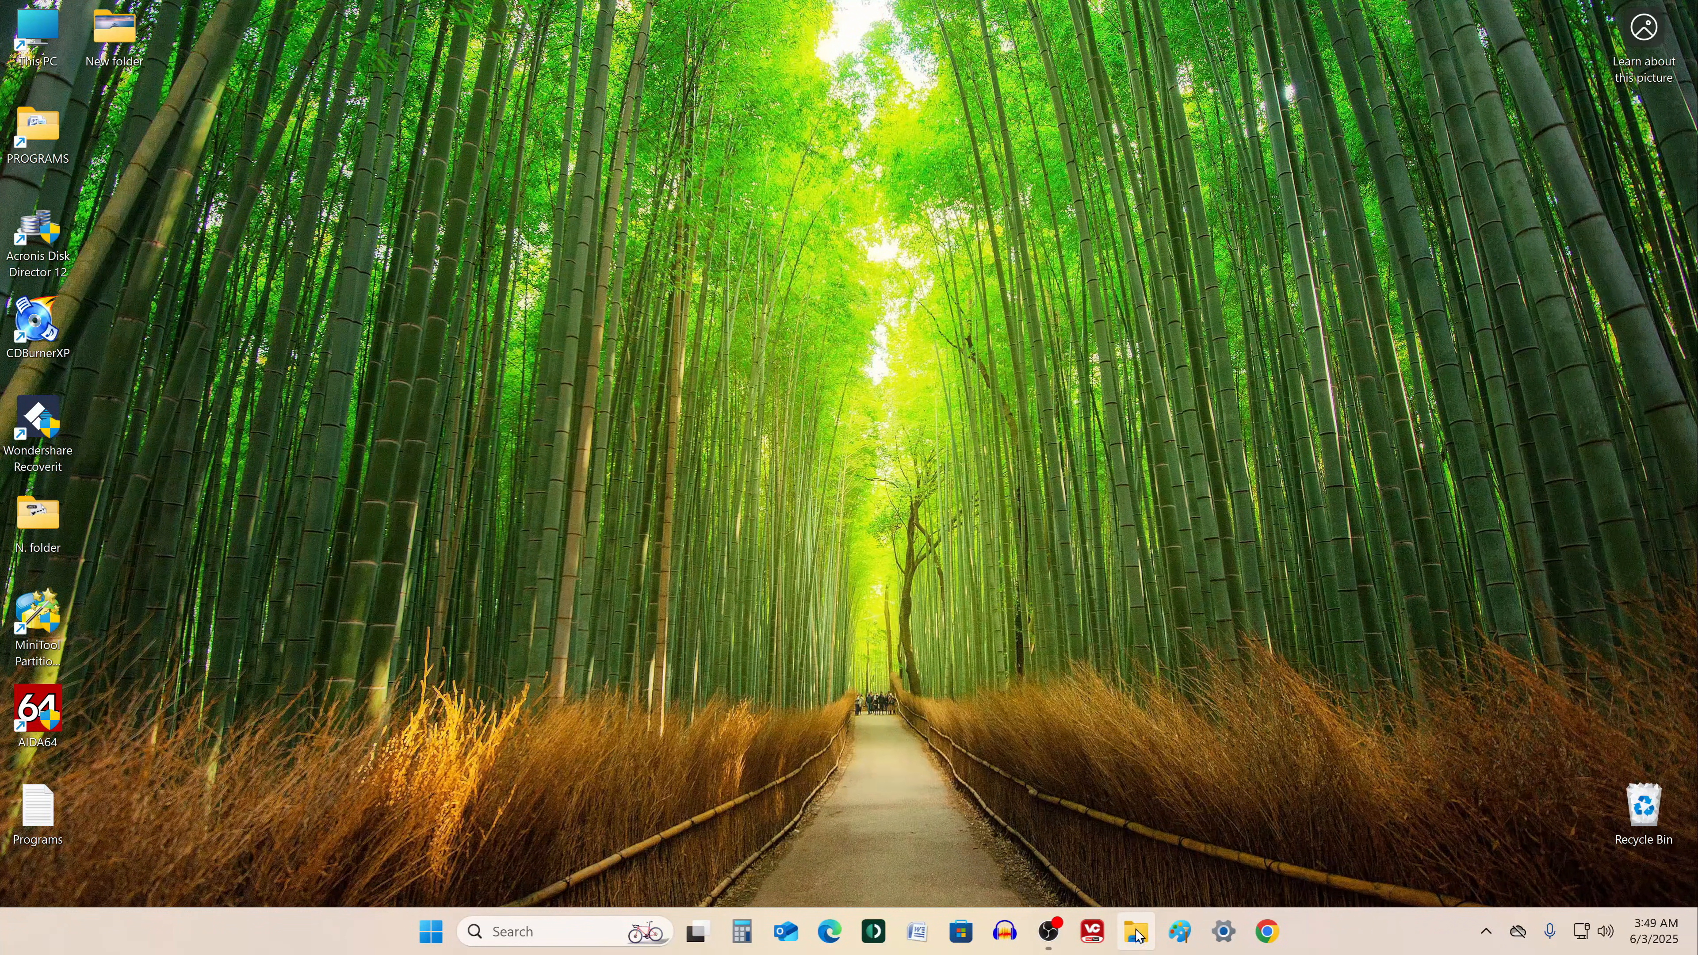
# Run the ShowKeyPlus Installer from the Downloads folder in File Explorer.
pyautogui.click(1135, 932)
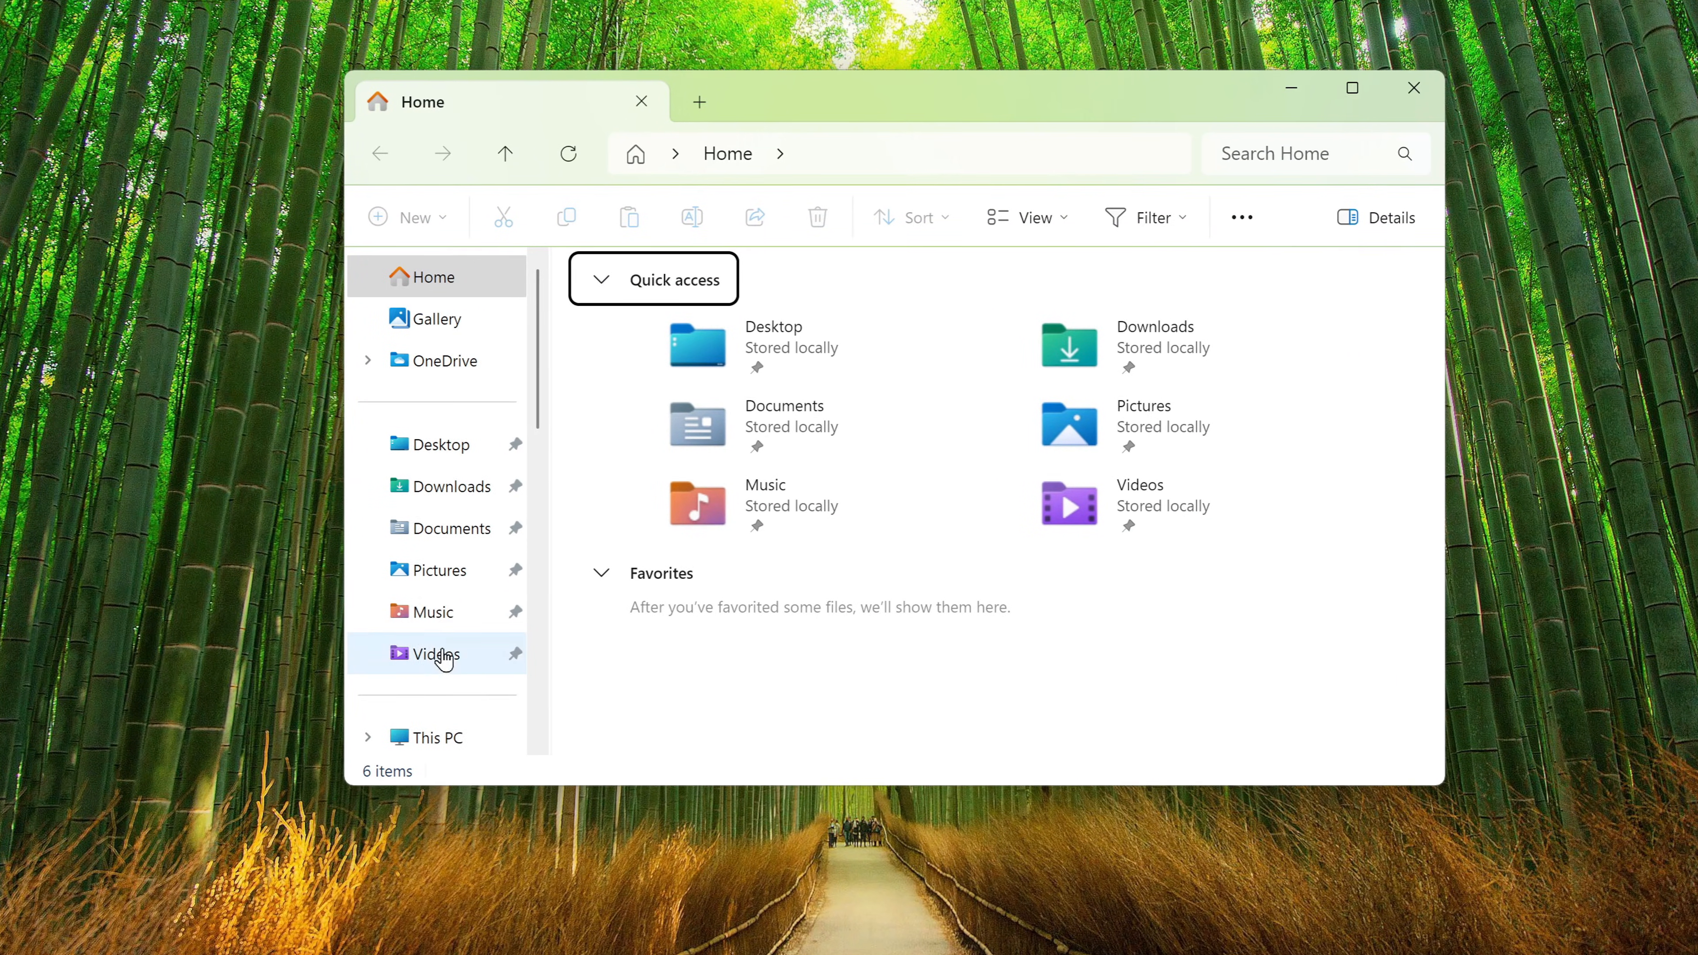
pyautogui.click(448, 486)
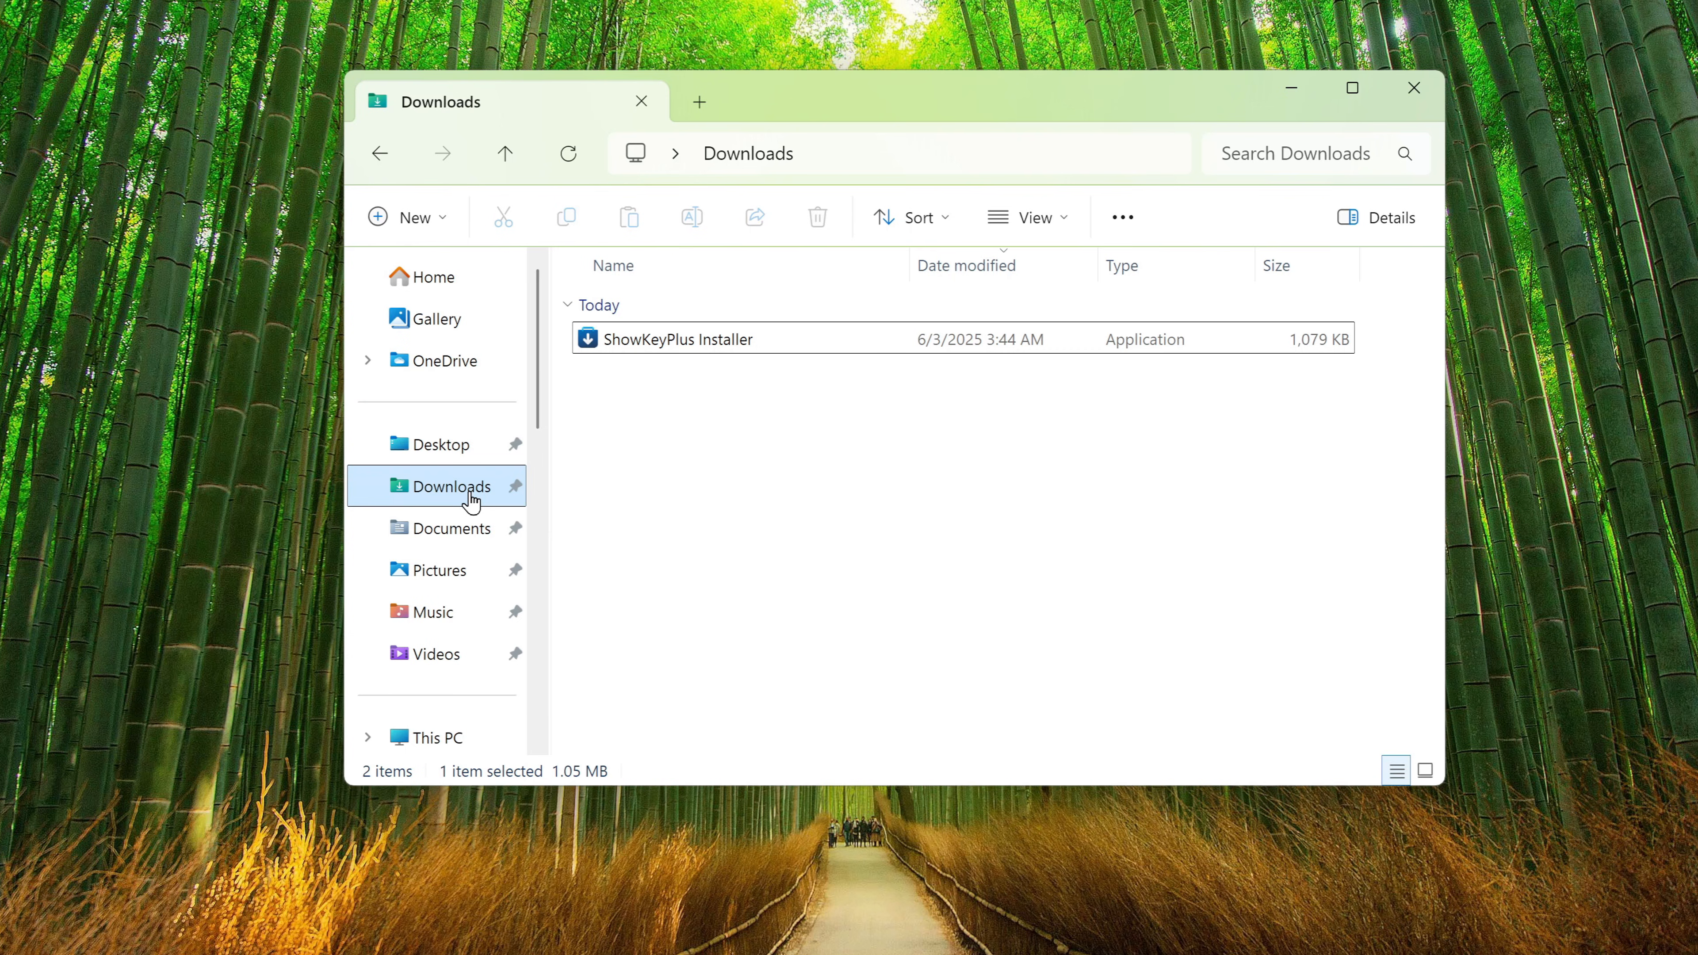
pyautogui.click(675, 339)
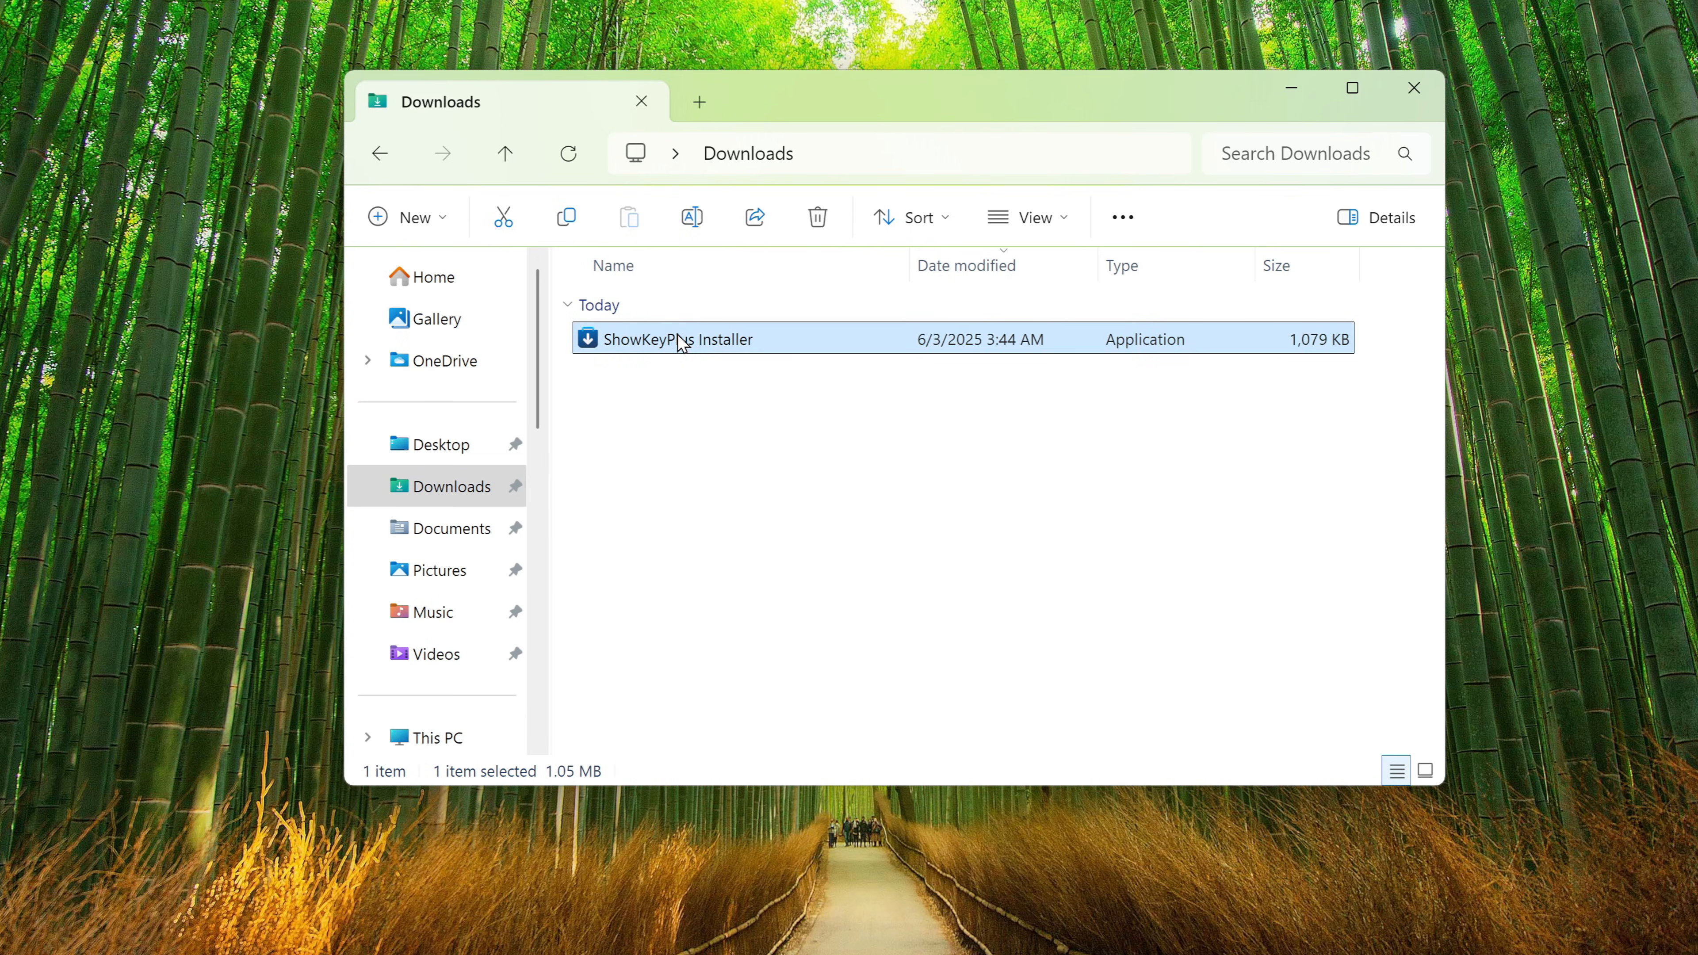
pyautogui.doubleClick(679, 339)
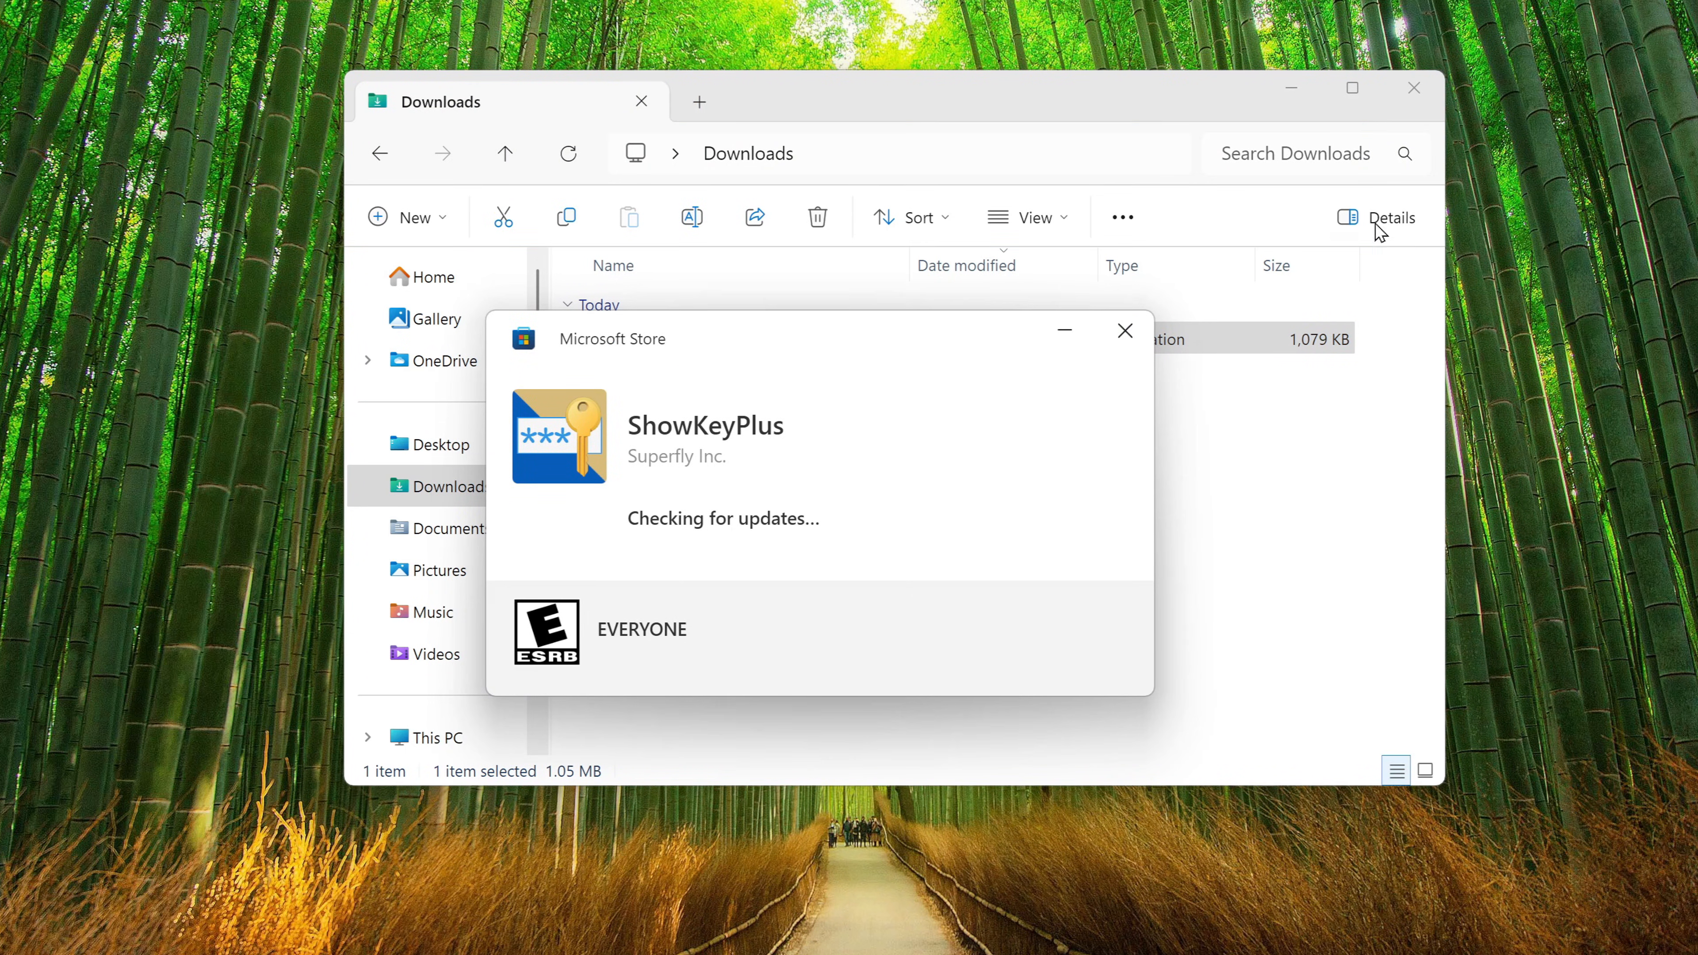
# Launch the installed ShowKeyPlus app from the Microsoft Store dialog.
pyautogui.click(1413, 88)
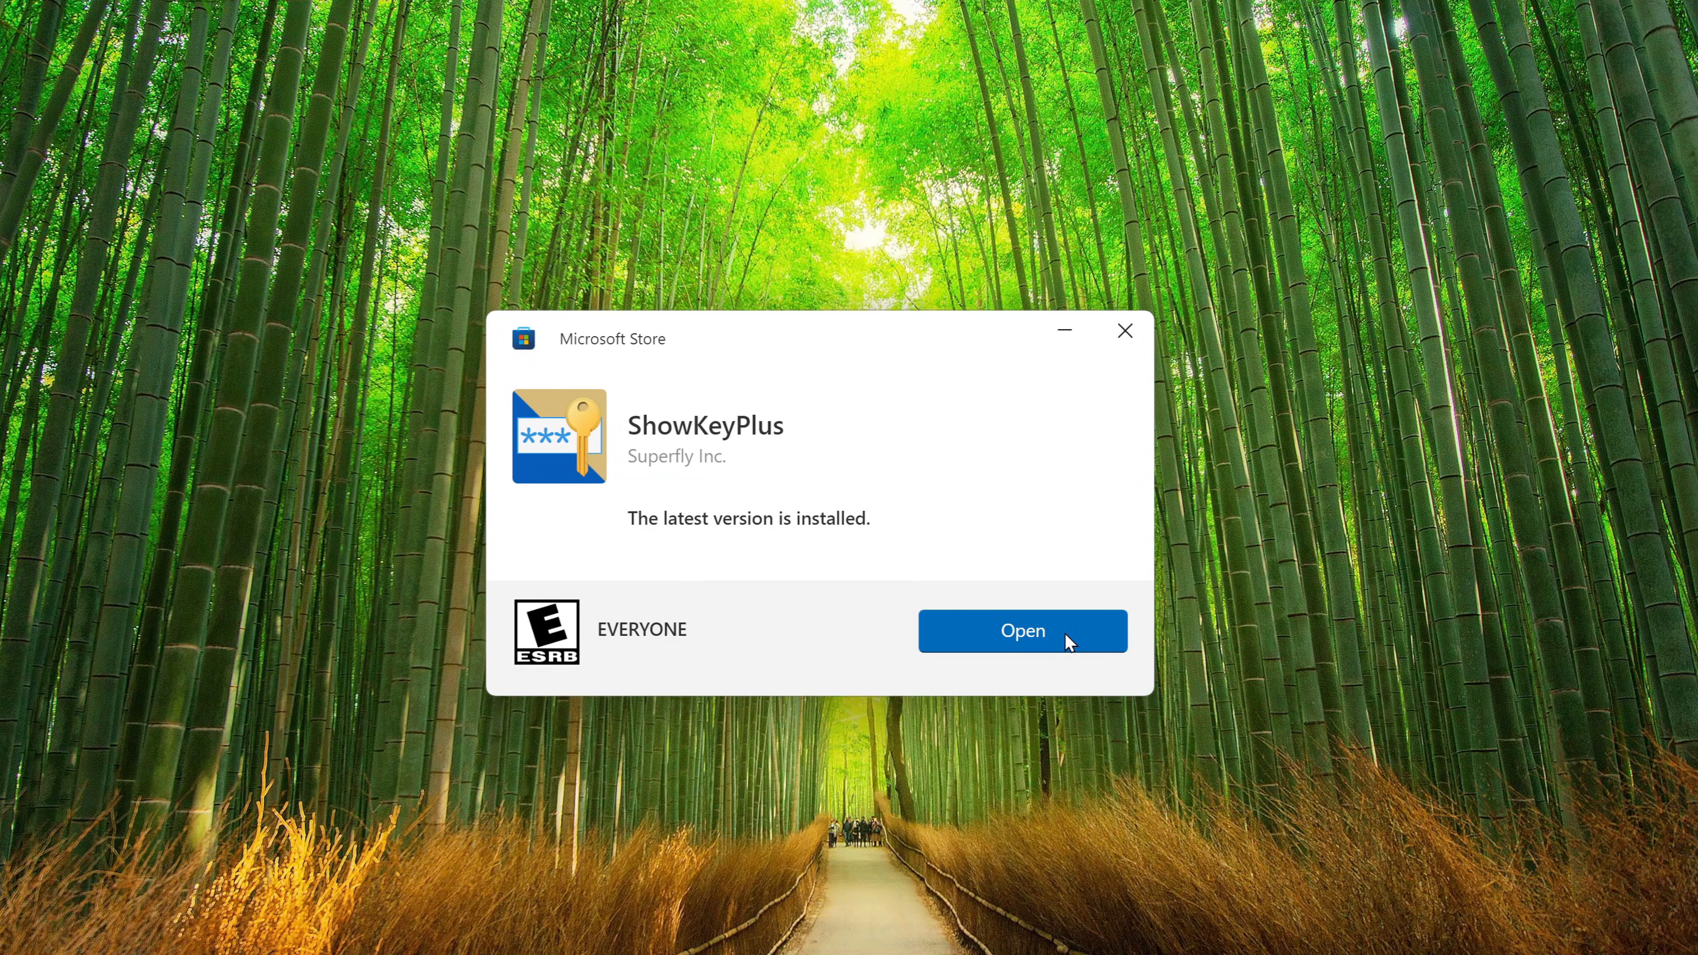
pyautogui.click(1020, 630)
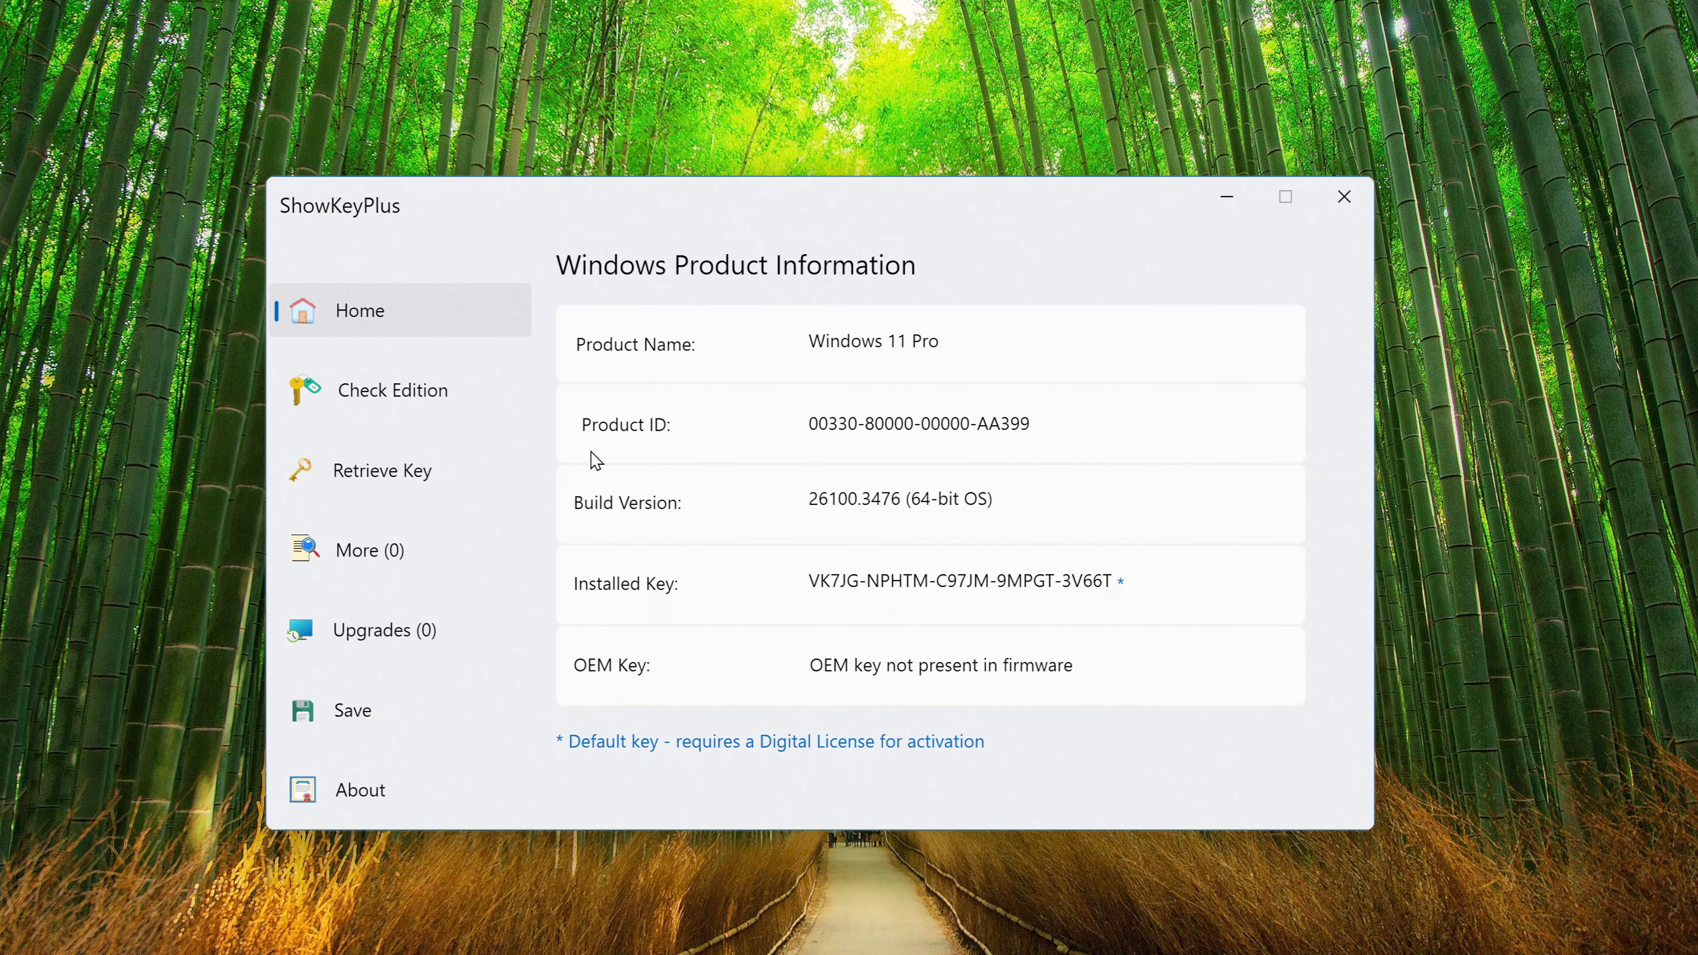
pyautogui.moveTo(814, 786)
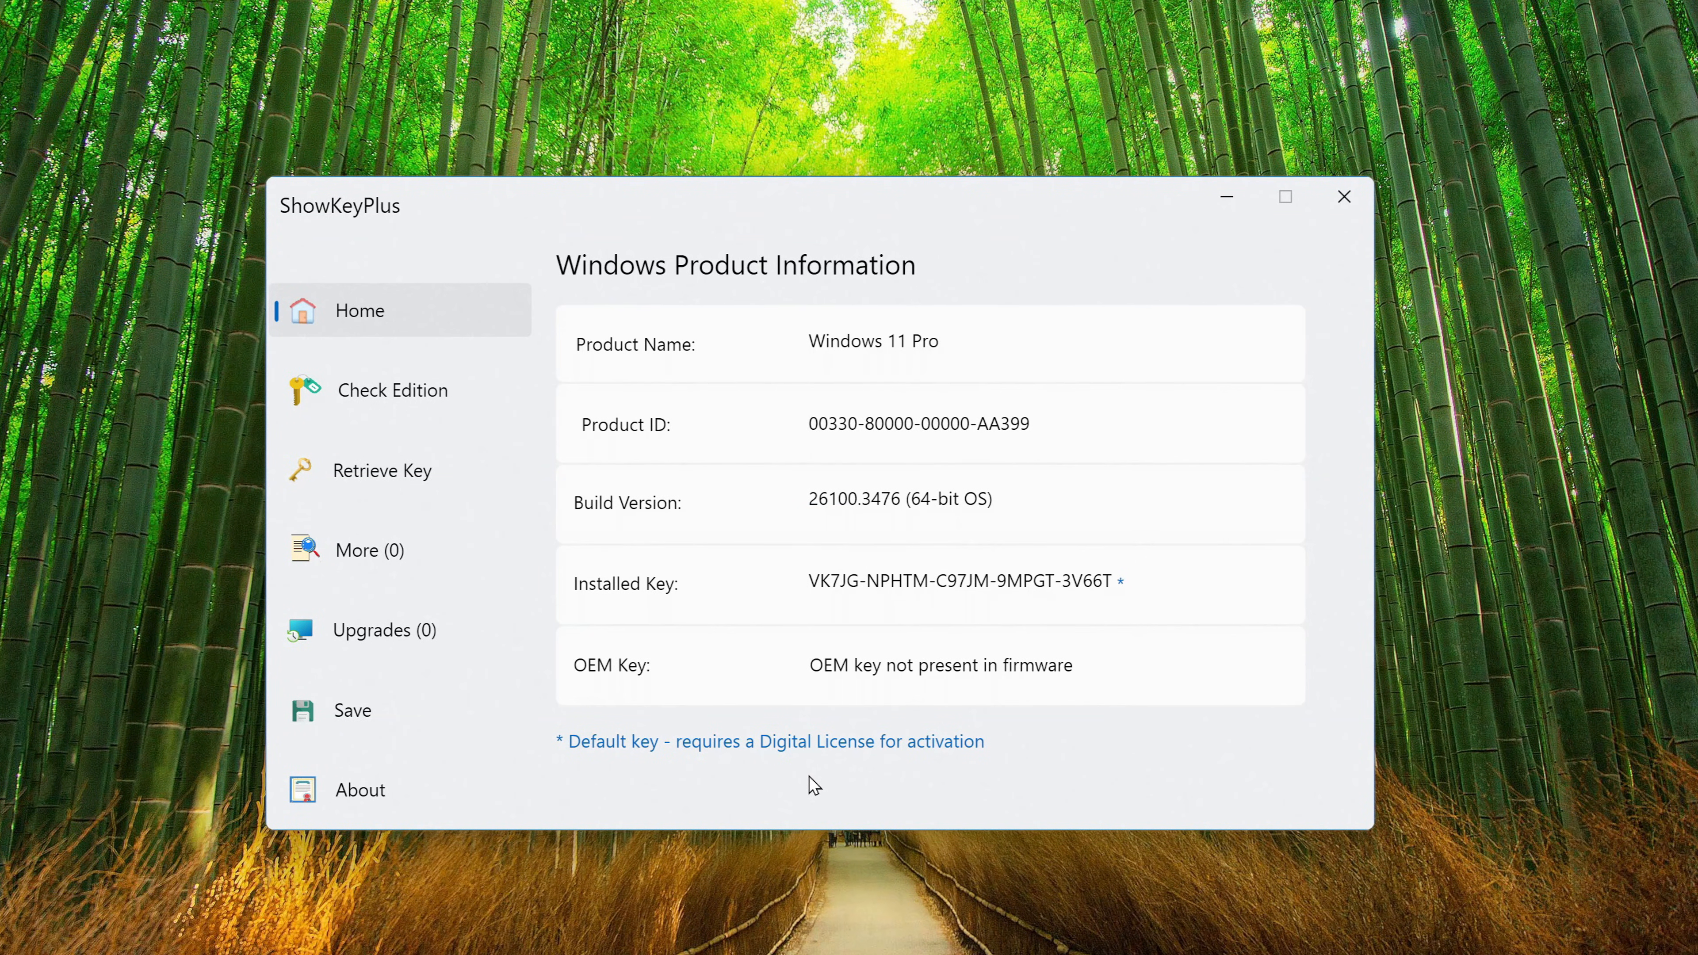
pyautogui.moveTo(806, 783)
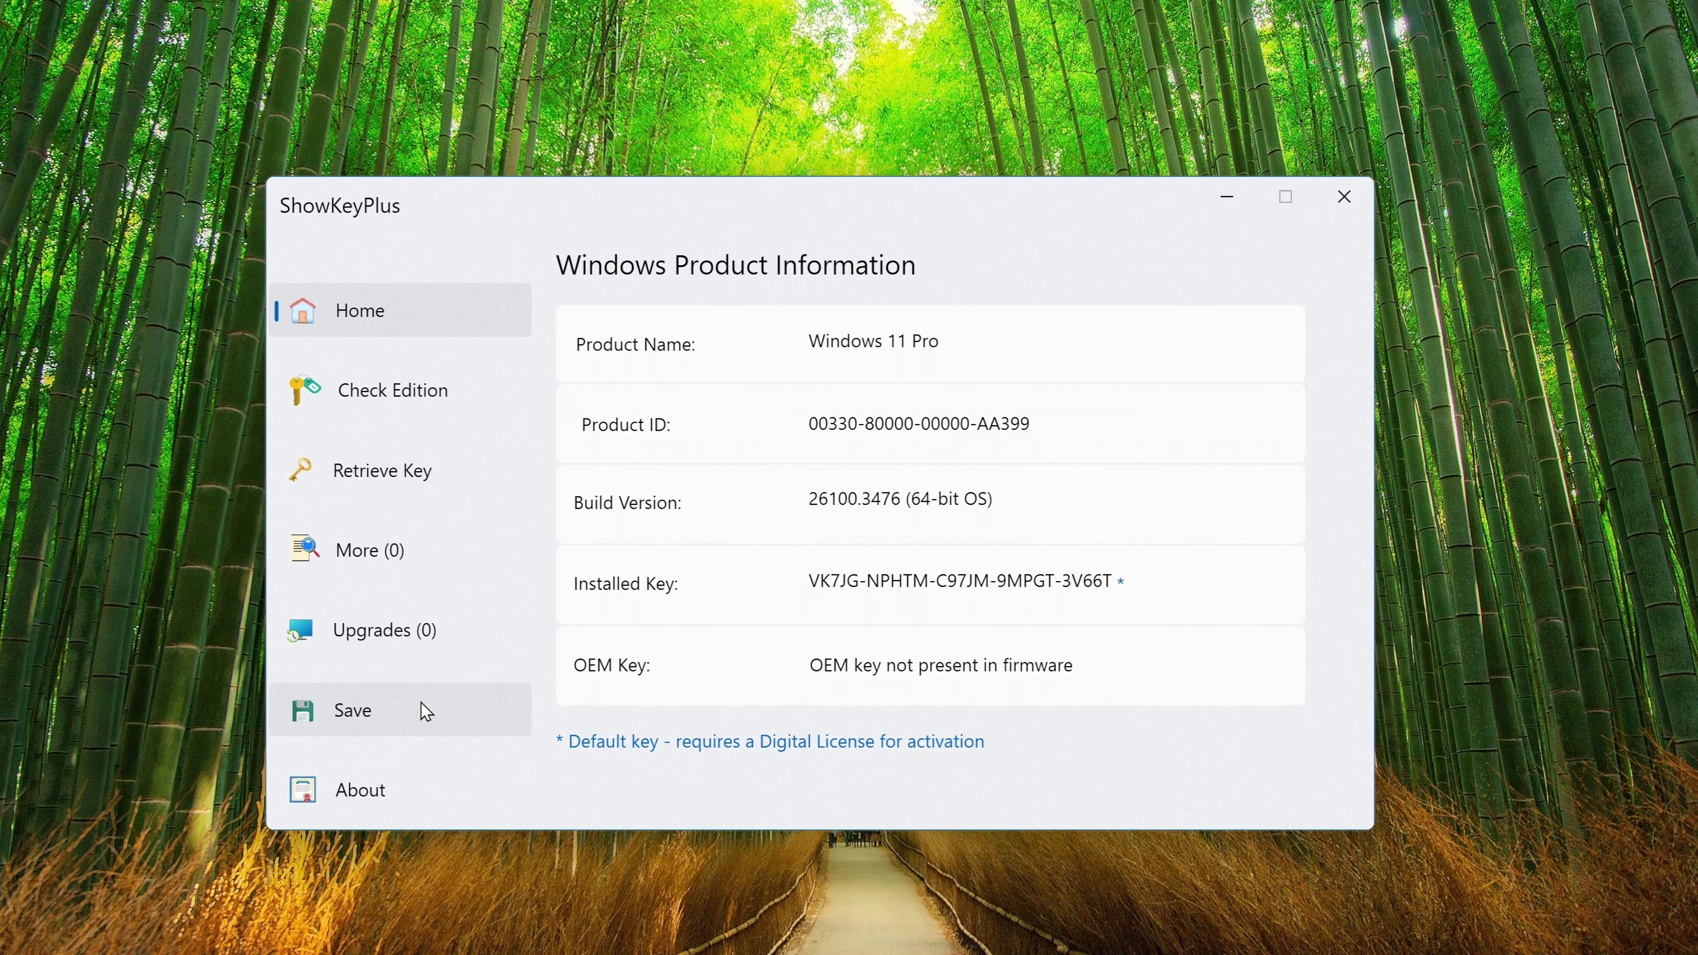
pyautogui.click(349, 711)
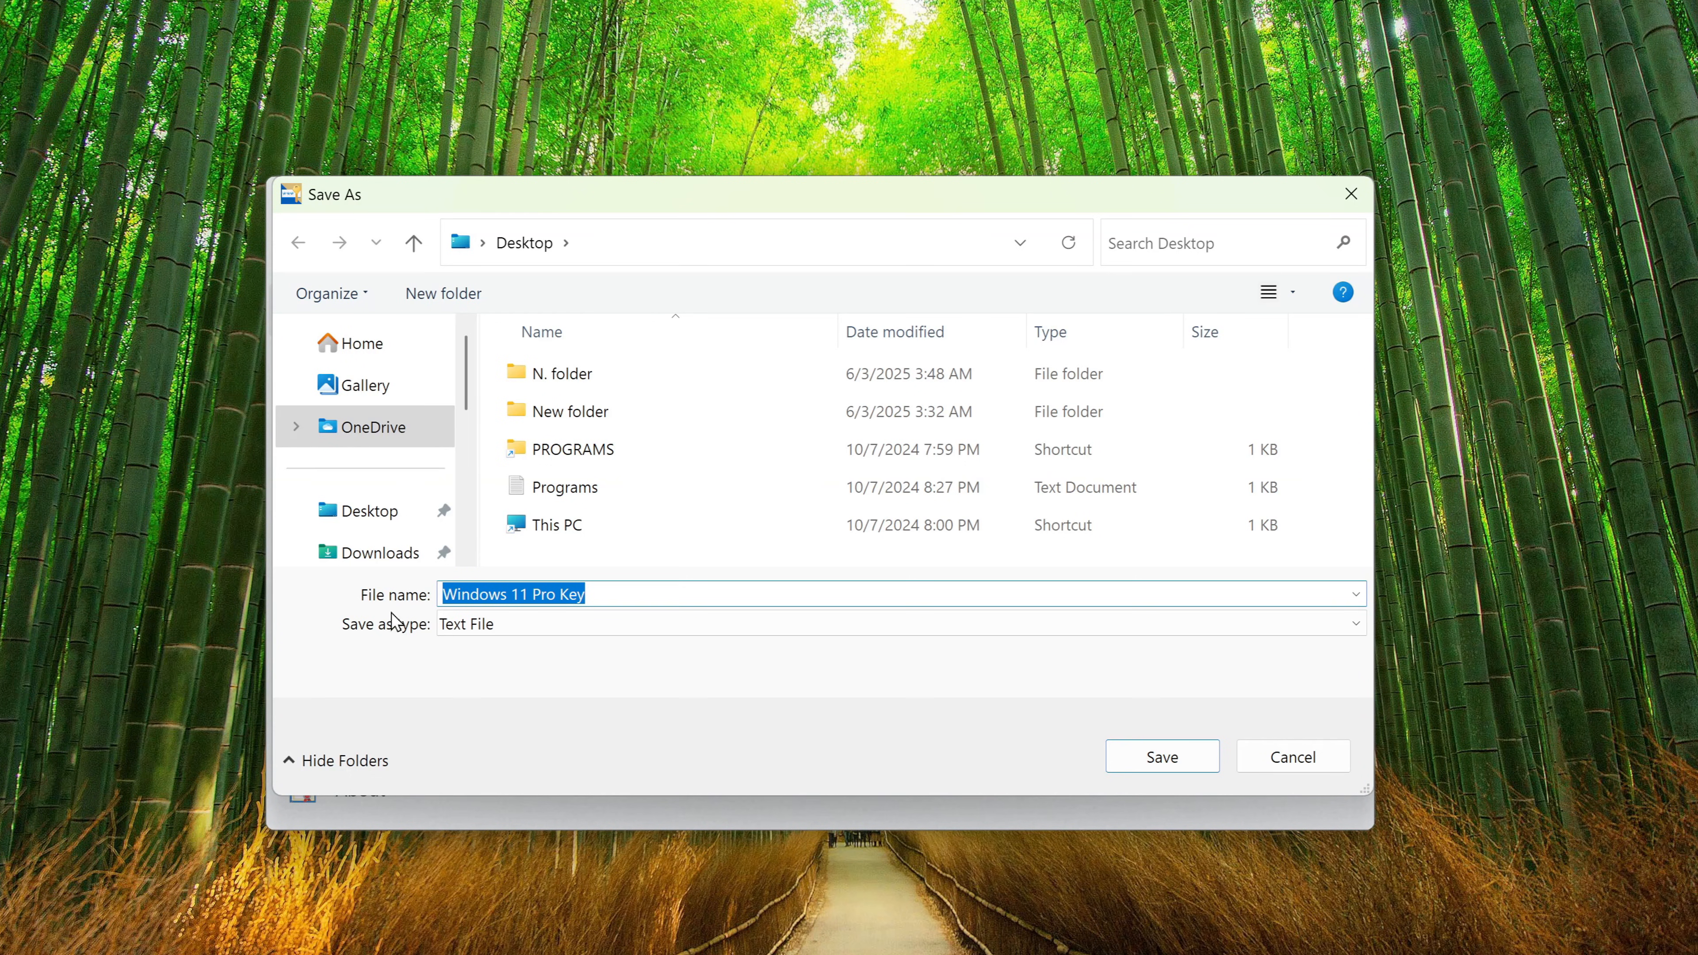
# Save the product info as 'Windows 11 Pro Key' on the Desktop and close ShowKeyPlus.
pyautogui.click(365, 510)
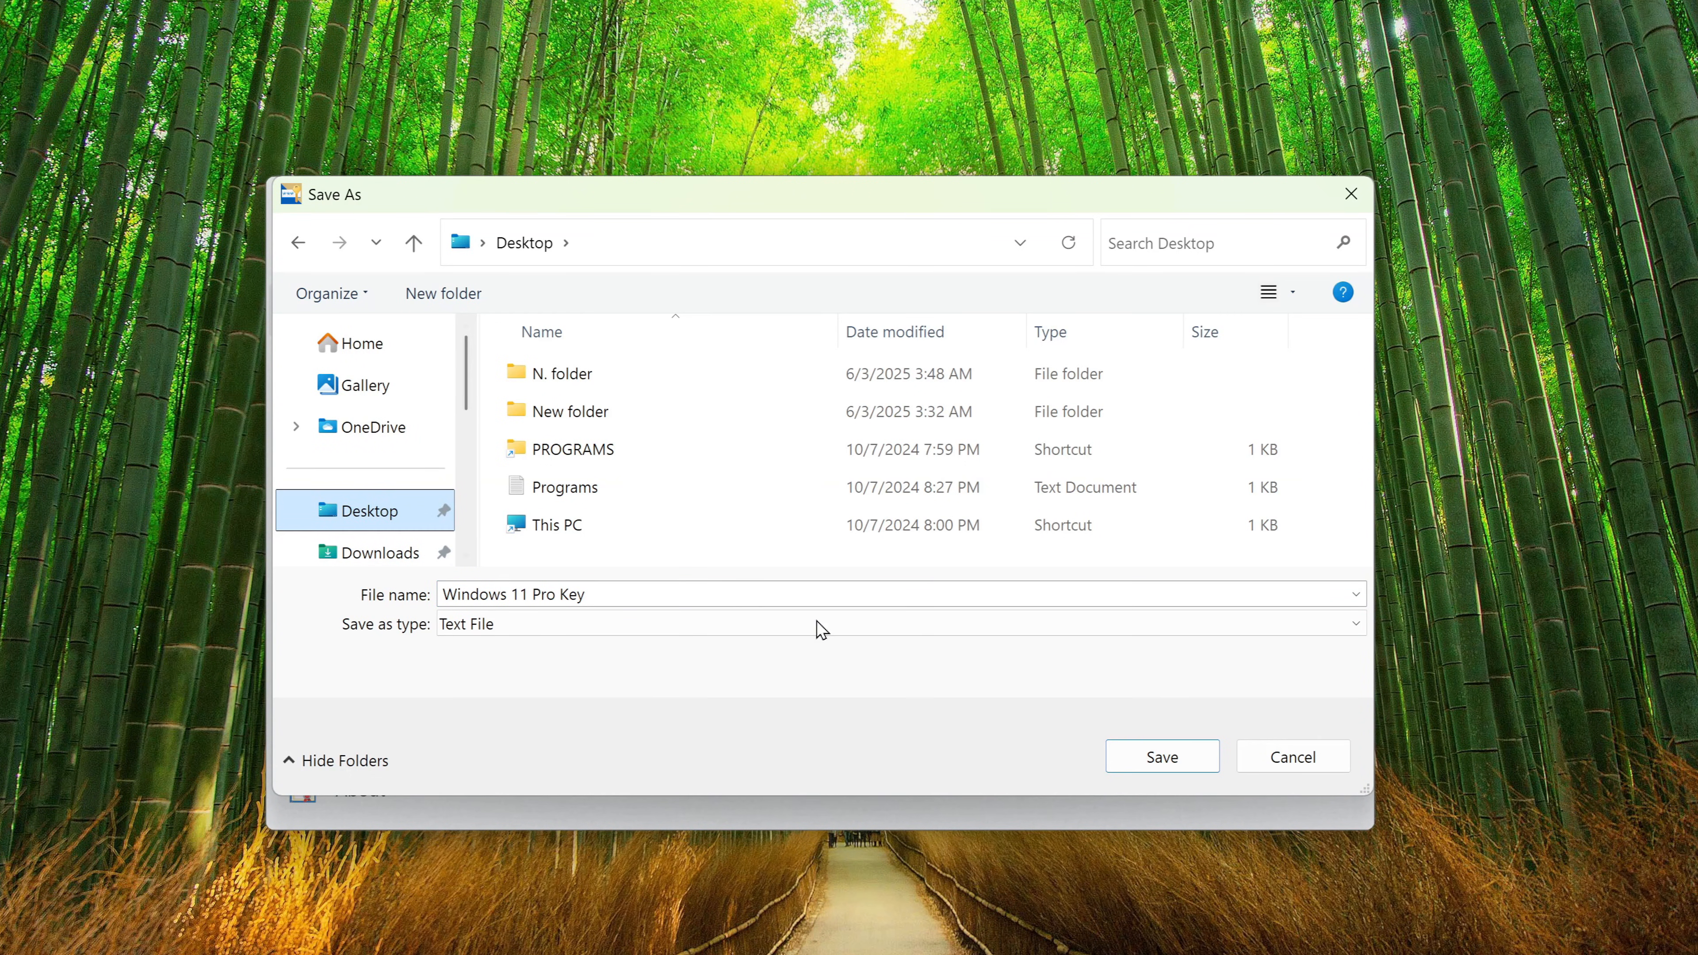
pyautogui.click(1161, 757)
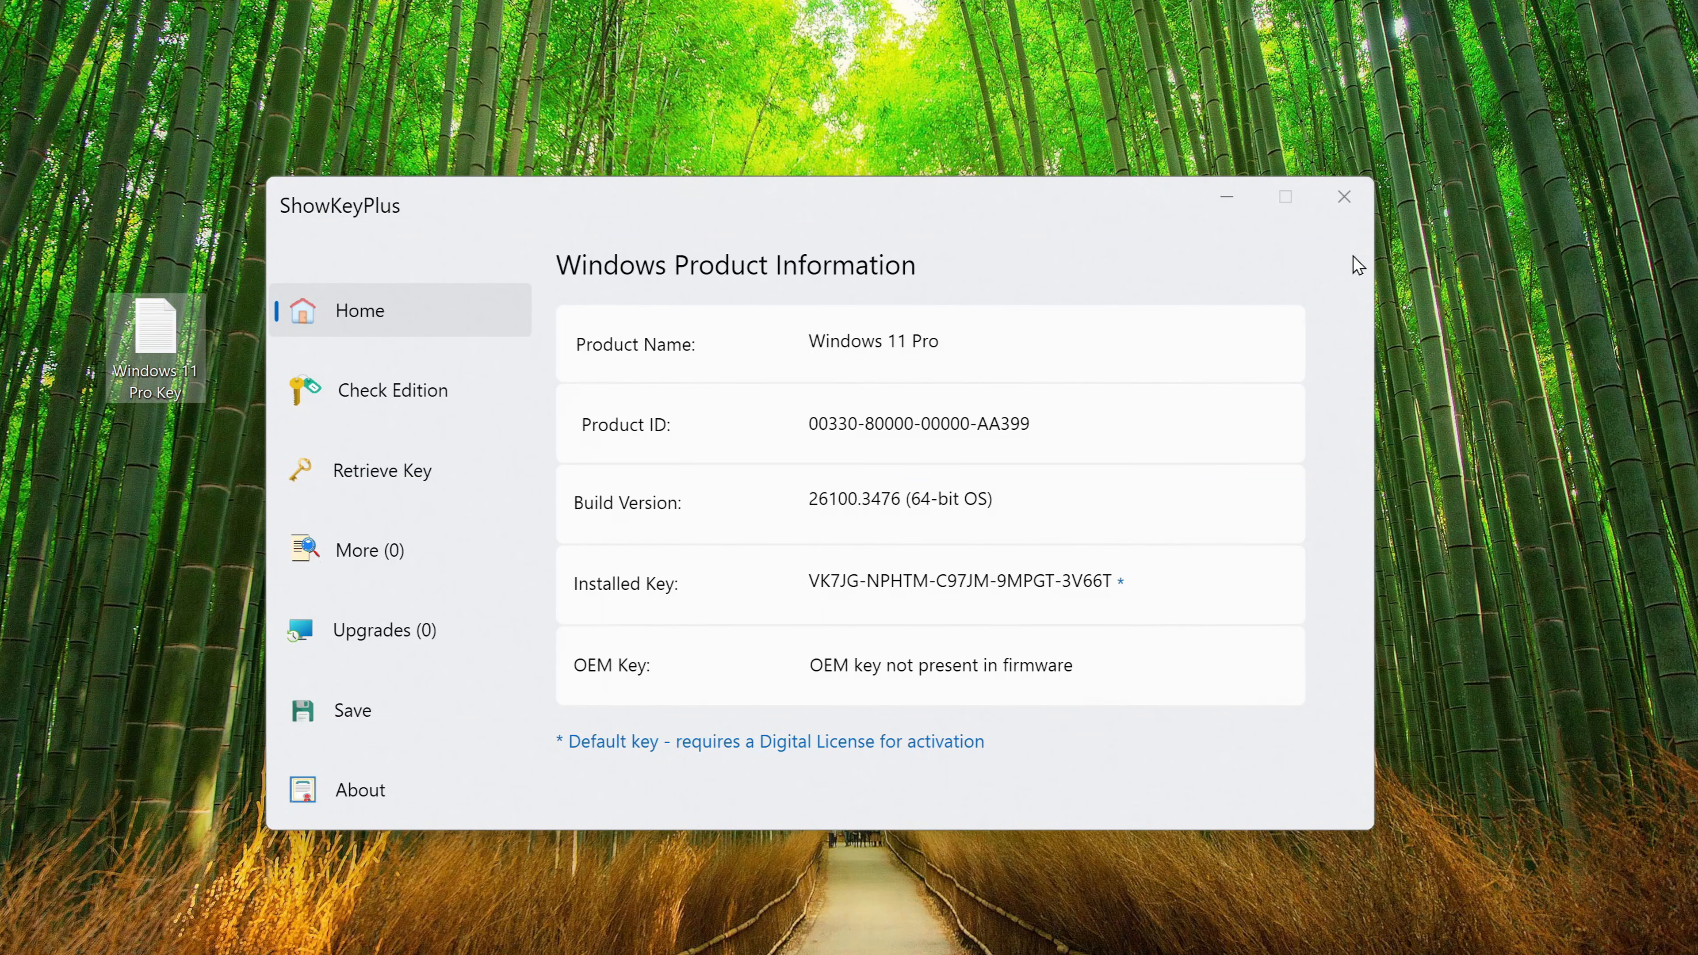
pyautogui.click(1345, 196)
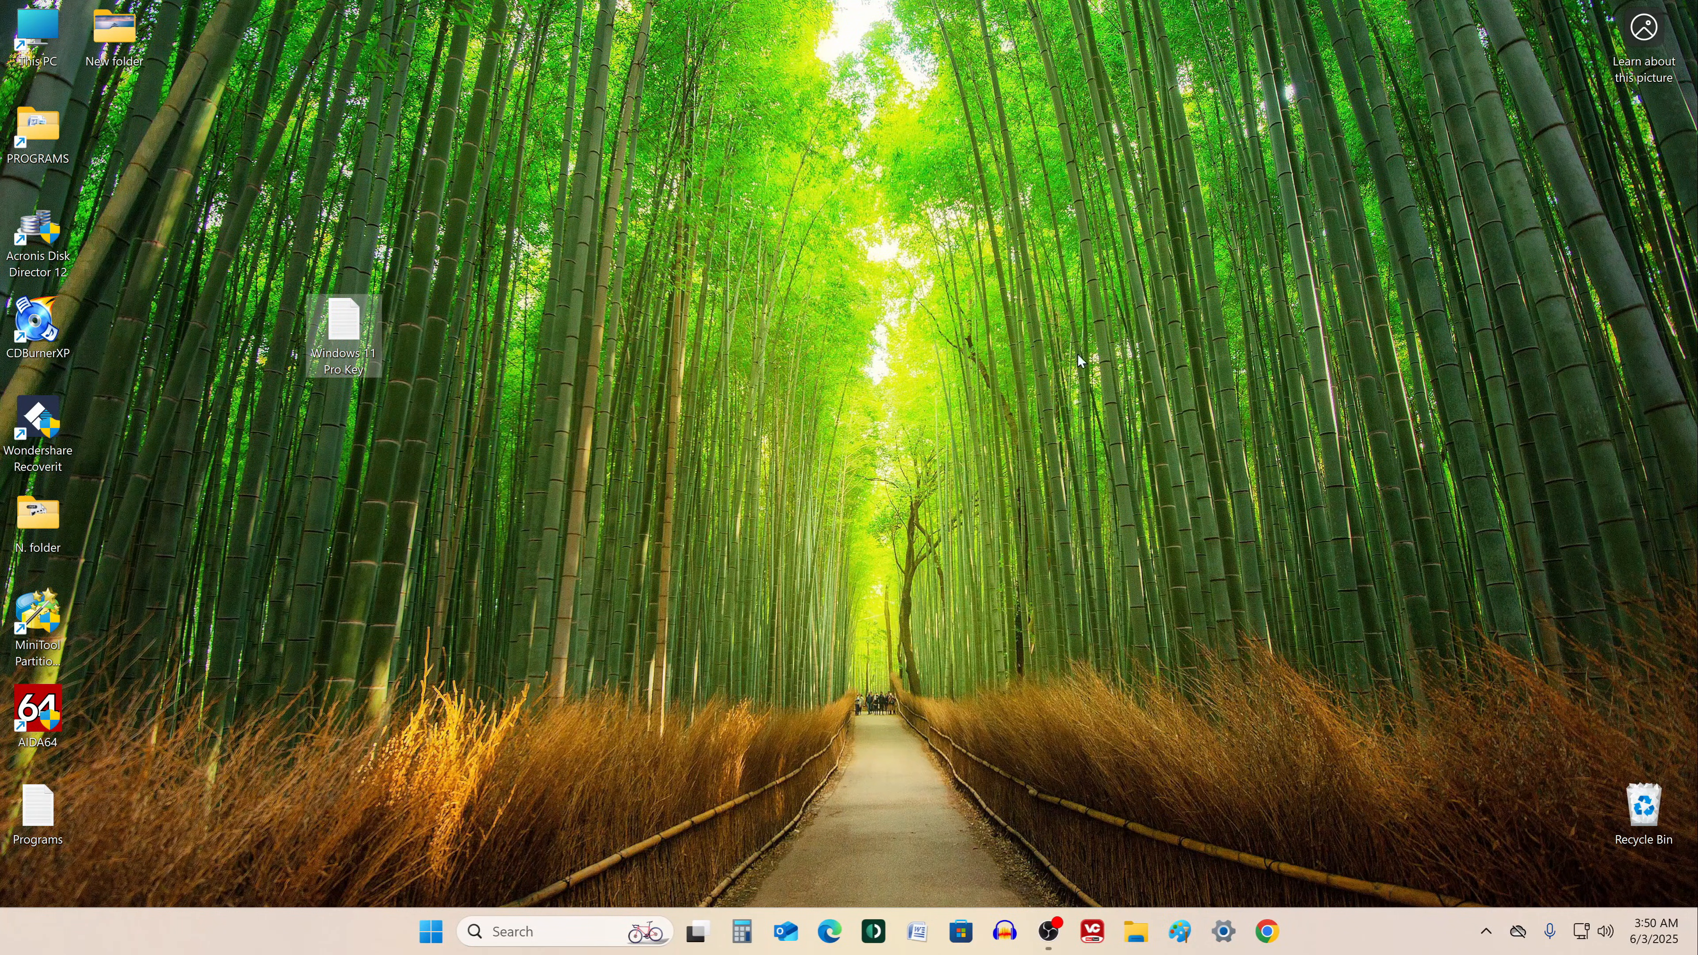
# View the saved Windows 11 Pro Key file in Notepad, then close it.
pyautogui.doubleClick(342, 328)
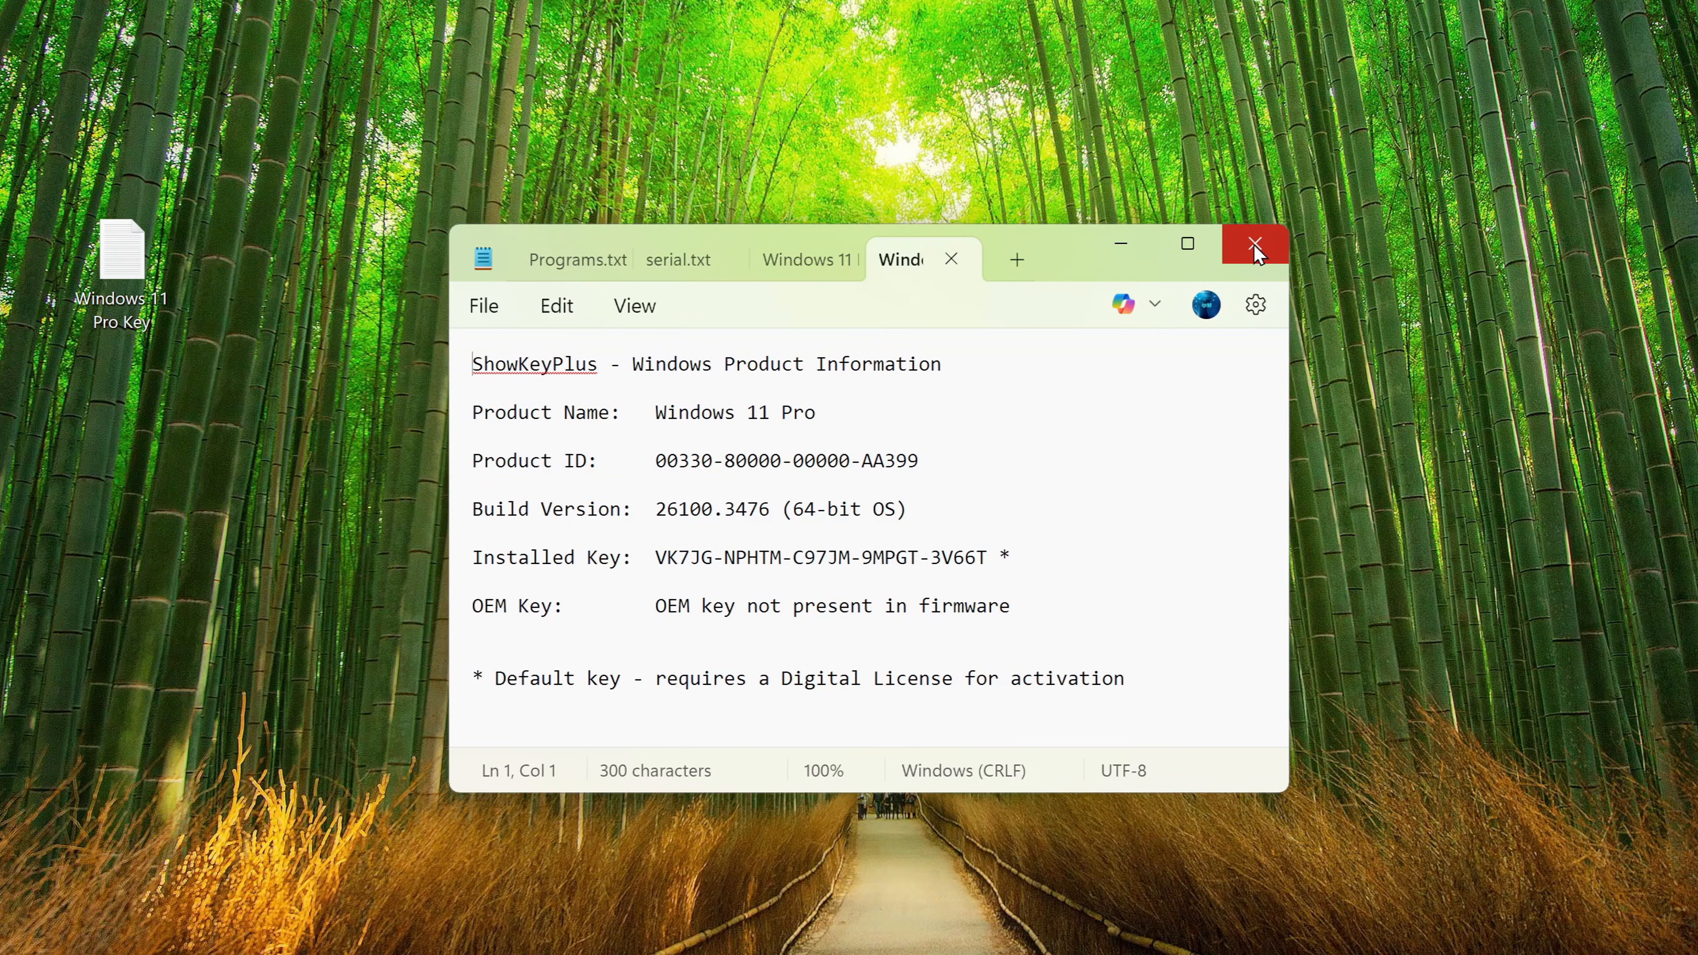
pyautogui.click(1254, 244)
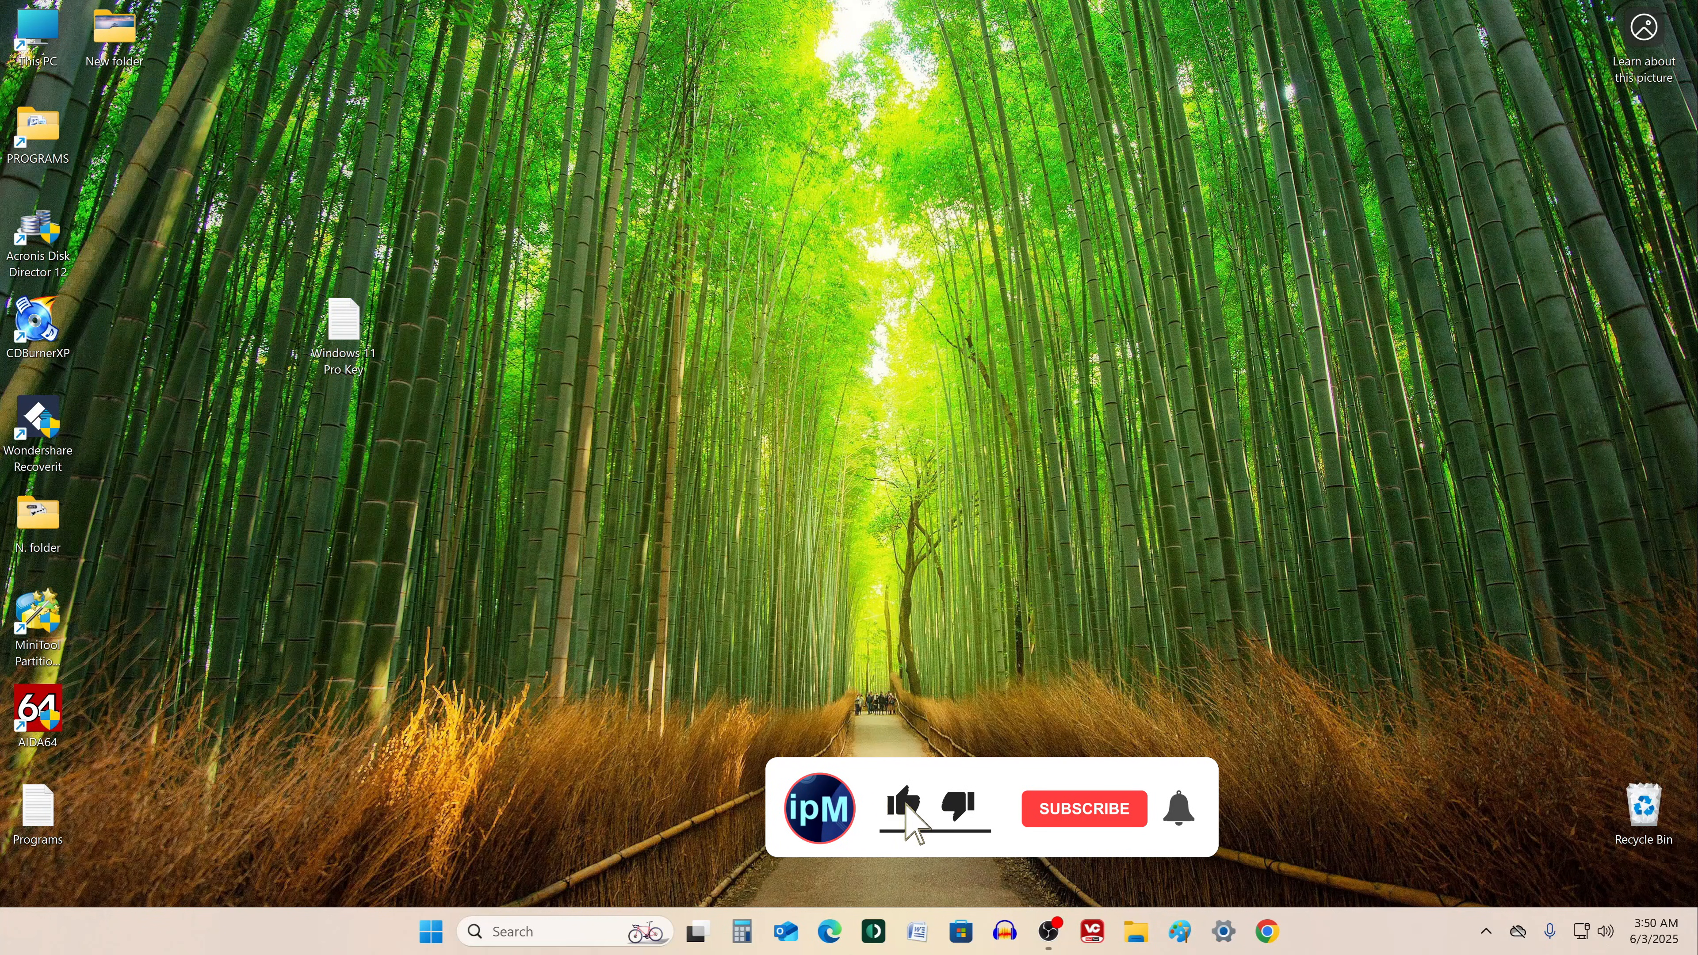
pyautogui.click(1083, 808)
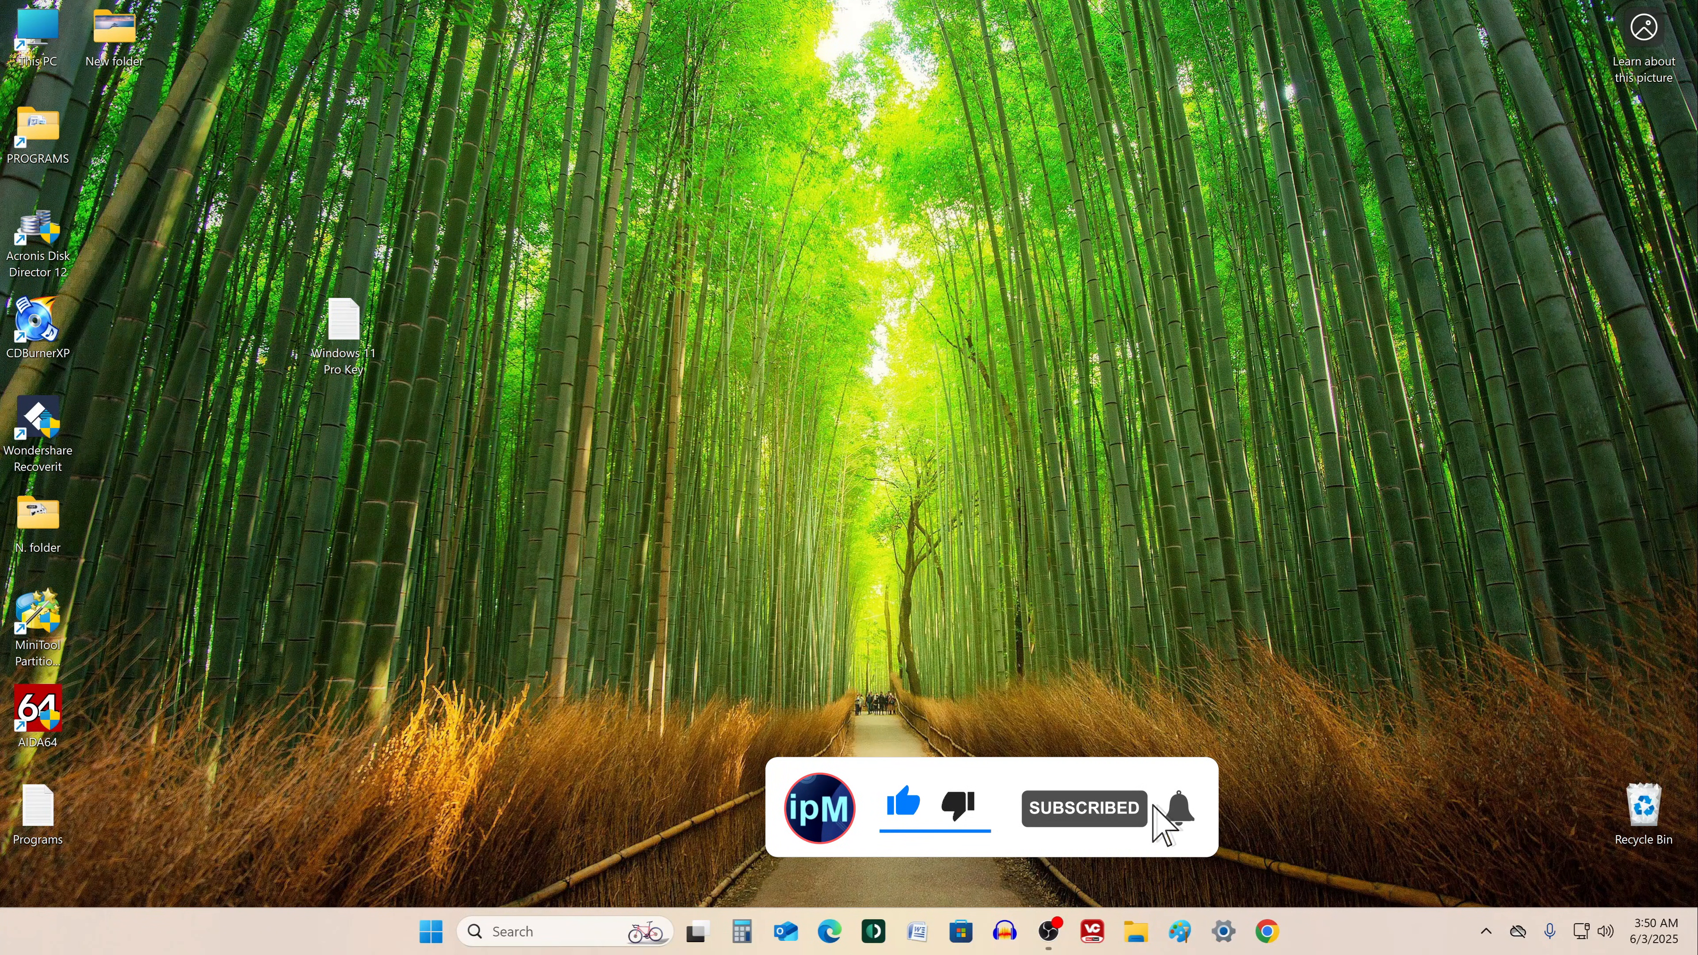
pyautogui.click(1178, 807)
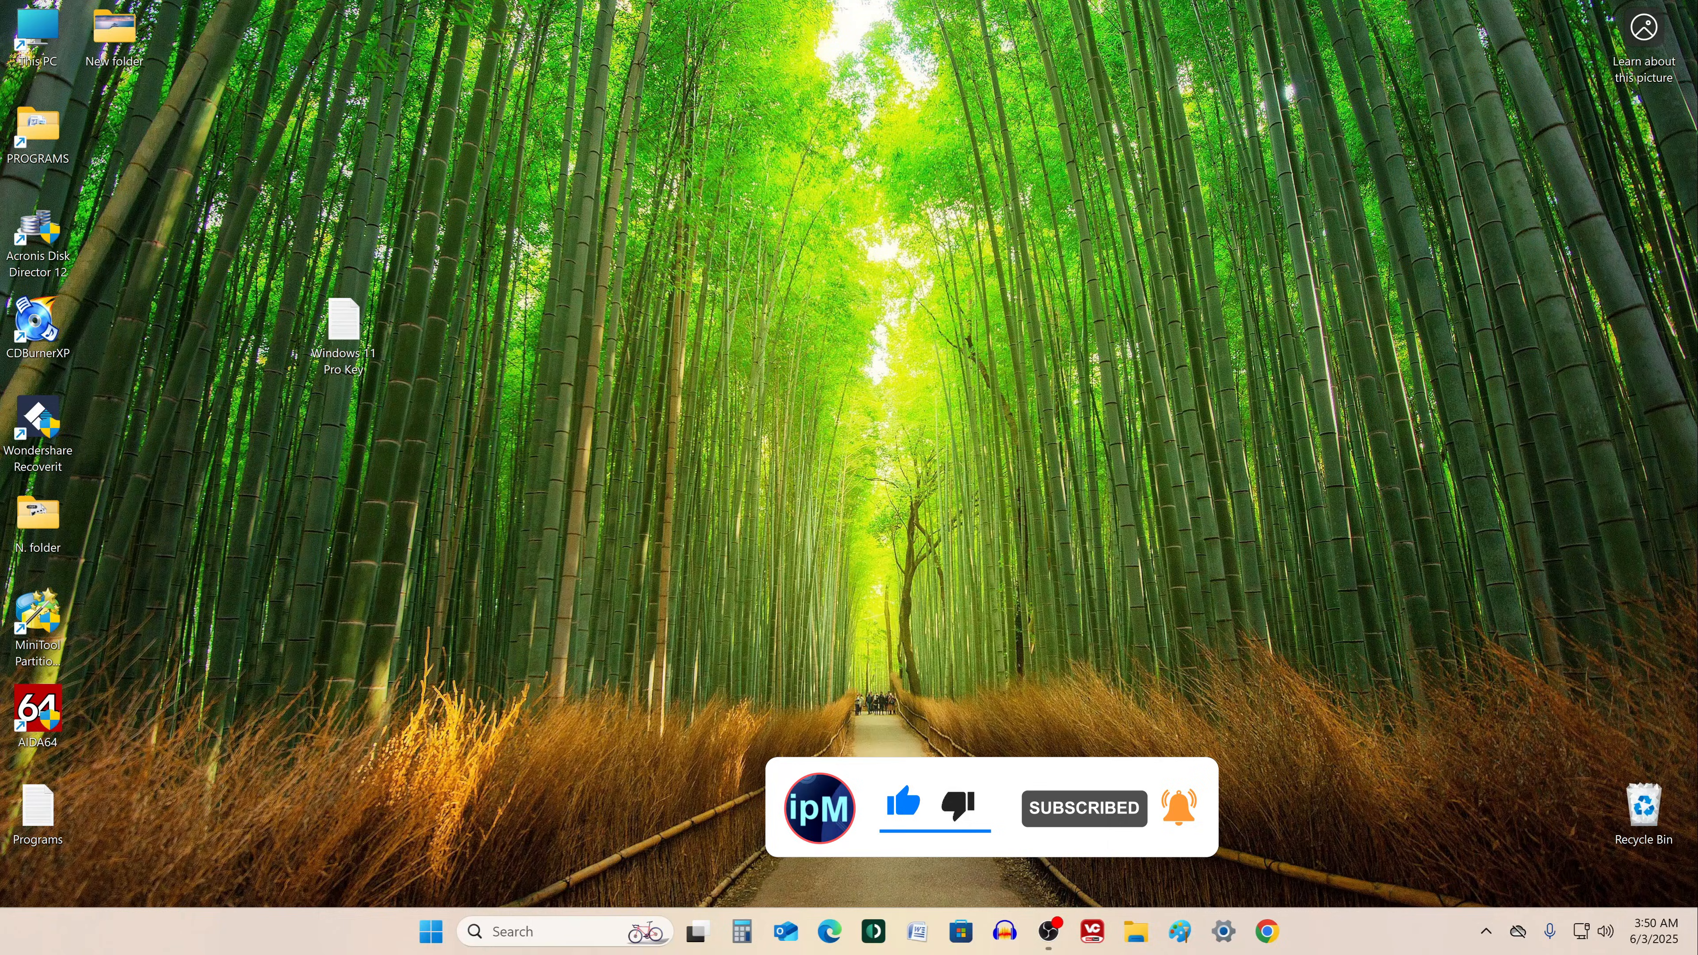